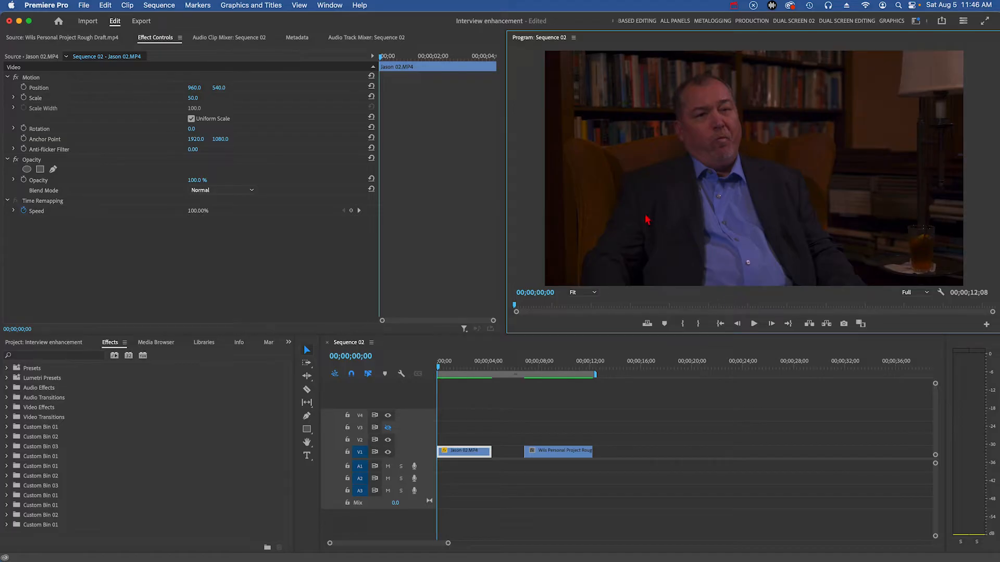
{"action": "mouse_move", "coordinate": [795, 216]}
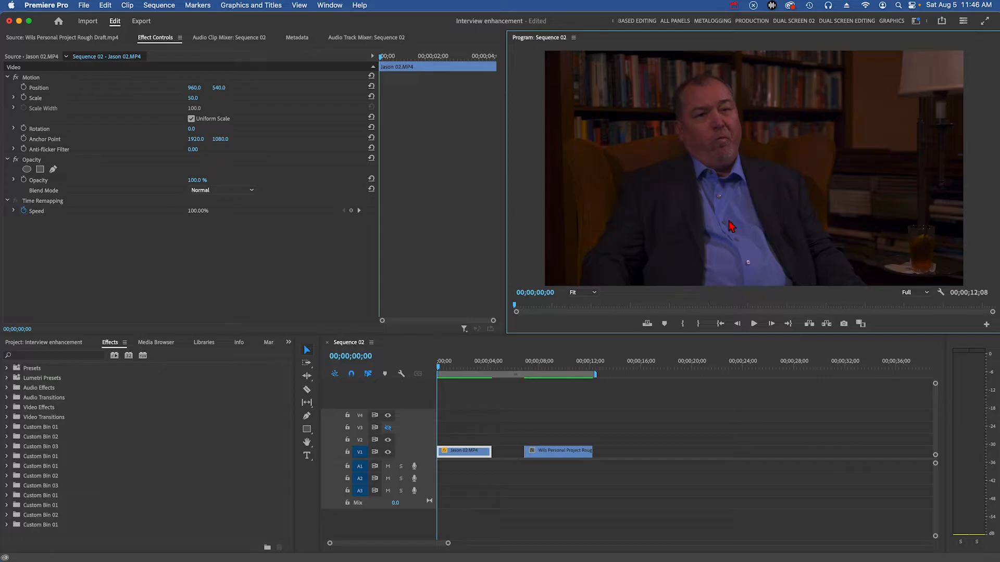
{"action": "mouse_move", "coordinate": [637, 157]}
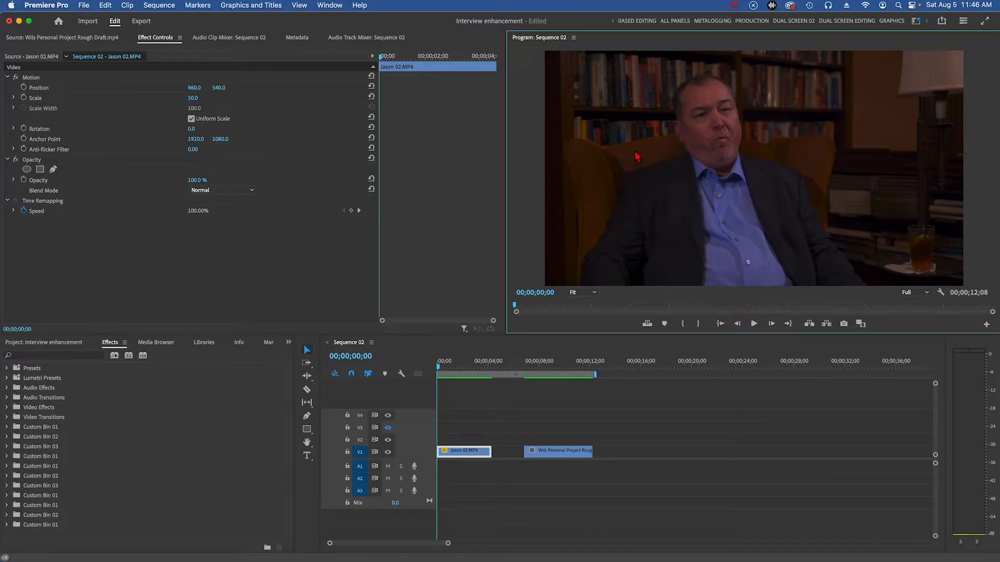
{"action": "mouse_move", "coordinate": [769, 168]}
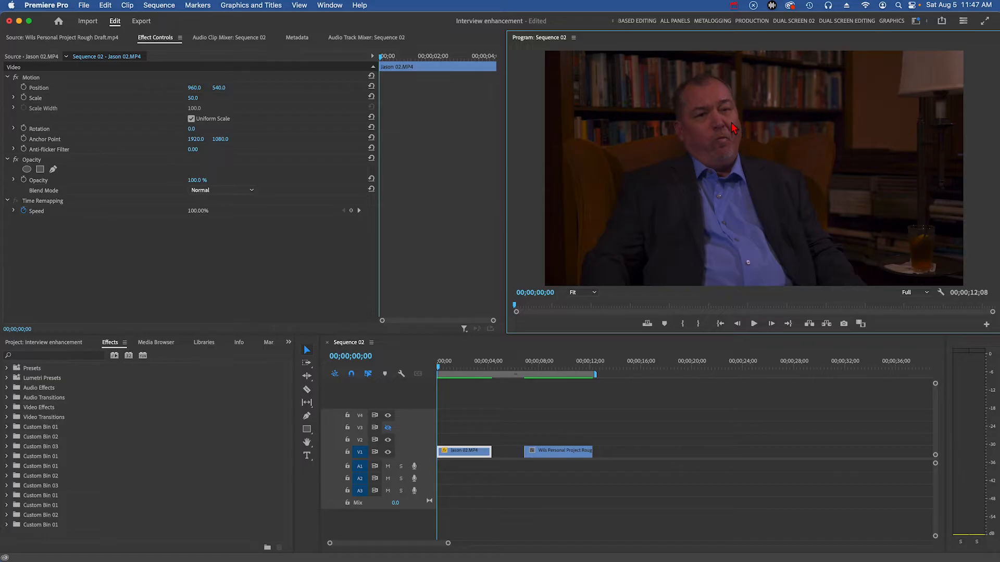
{"action": "mouse_move", "coordinate": [743, 202]}
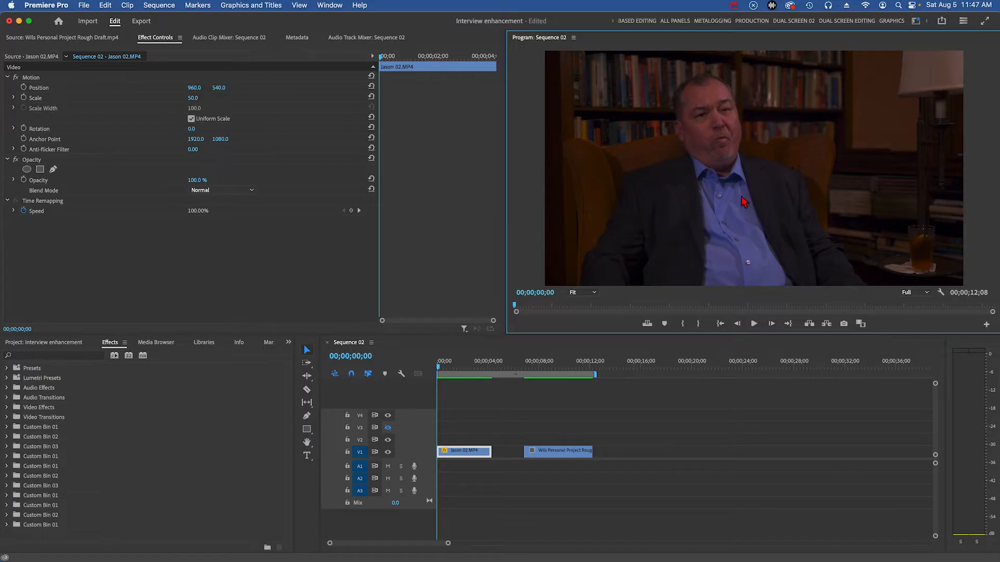
{"action": "mouse_move", "coordinate": [757, 201]}
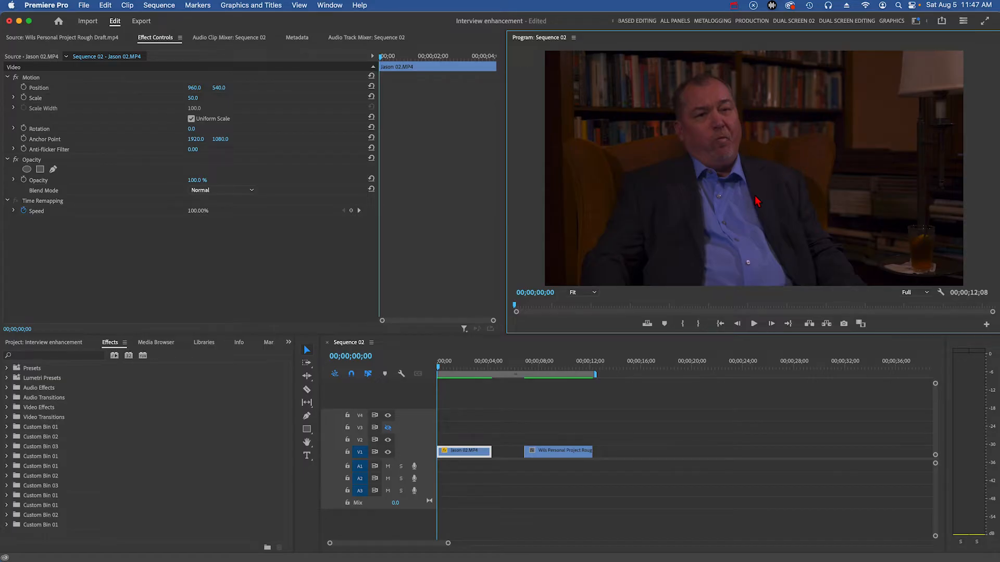
{"action": "mouse_move", "coordinate": [729, 217]}
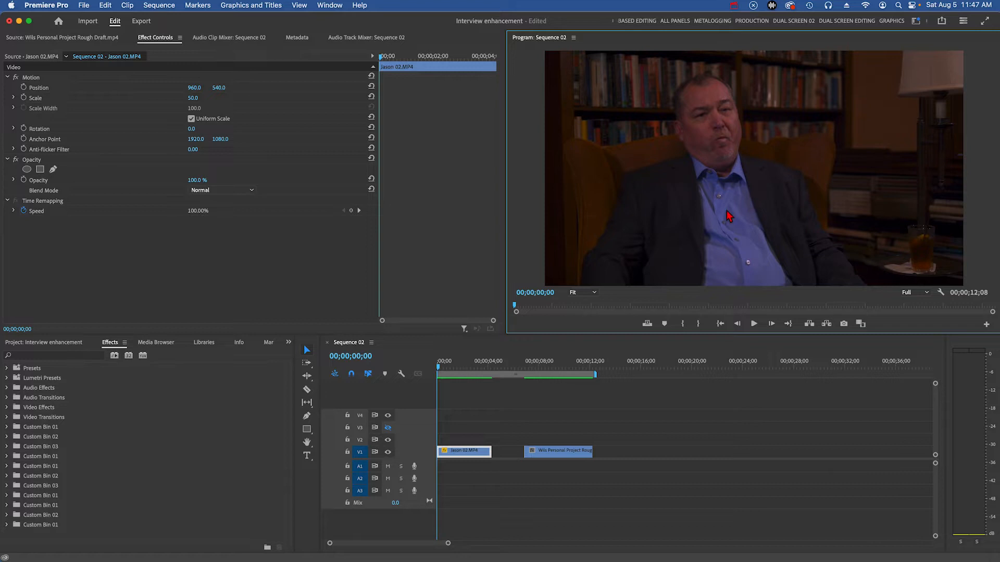
{"action": "mouse_move", "coordinate": [729, 210]}
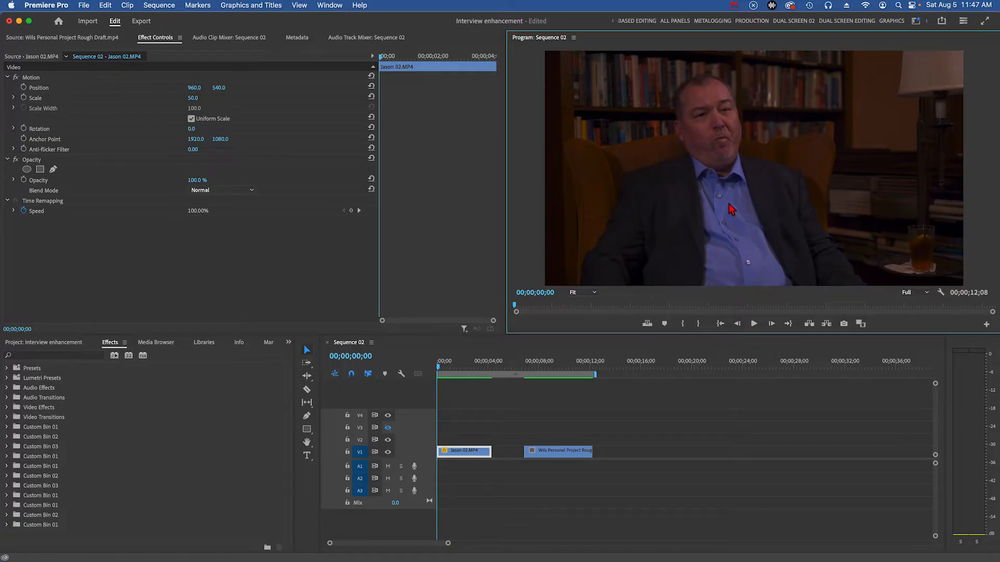
- Open the Workspaces menu from the icon at the top right
{"action": "left_click", "coordinate": [463, 451]}
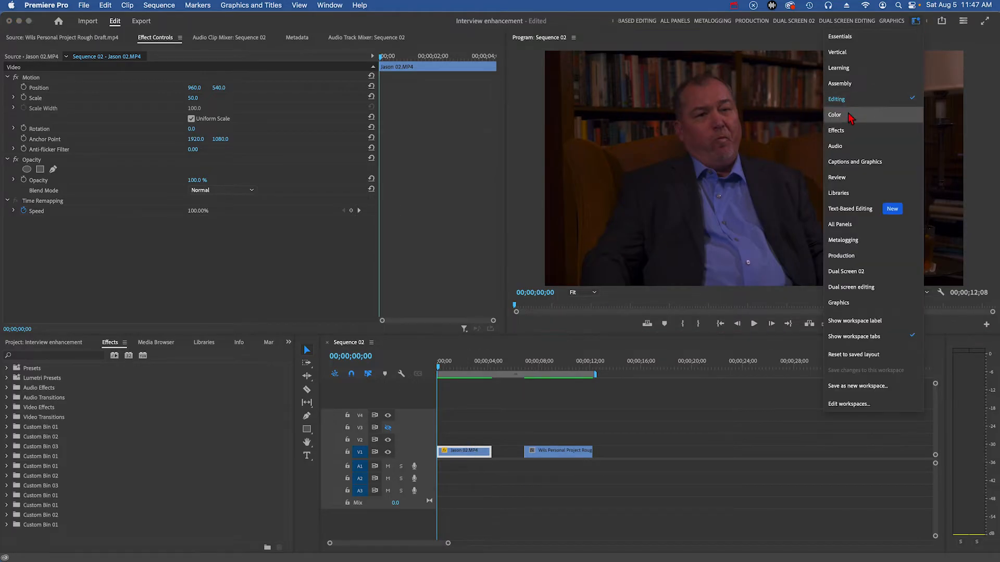
- Switch to the Color workspace and warm Basic Correction Temperature from -65.1 to about -28.8
{"action": "left_click", "coordinate": [834, 115]}
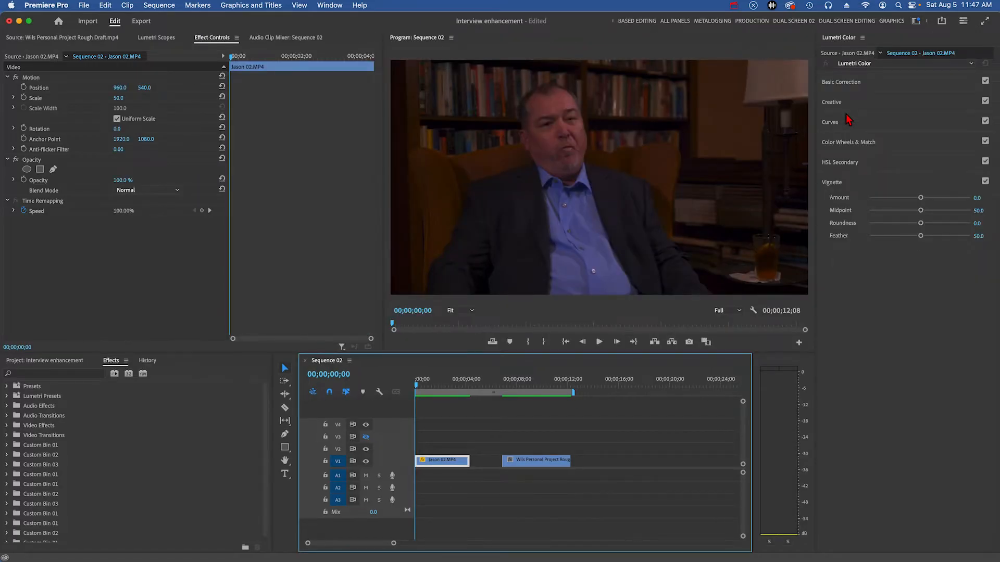
{"action": "mouse_move", "coordinate": [842, 99]}
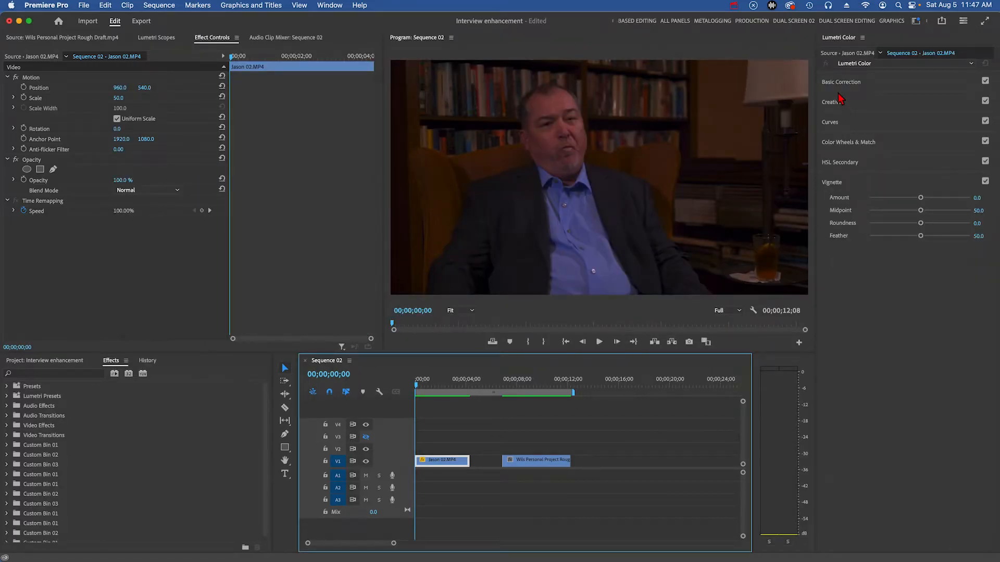
{"action": "left_click", "coordinate": [841, 82]}
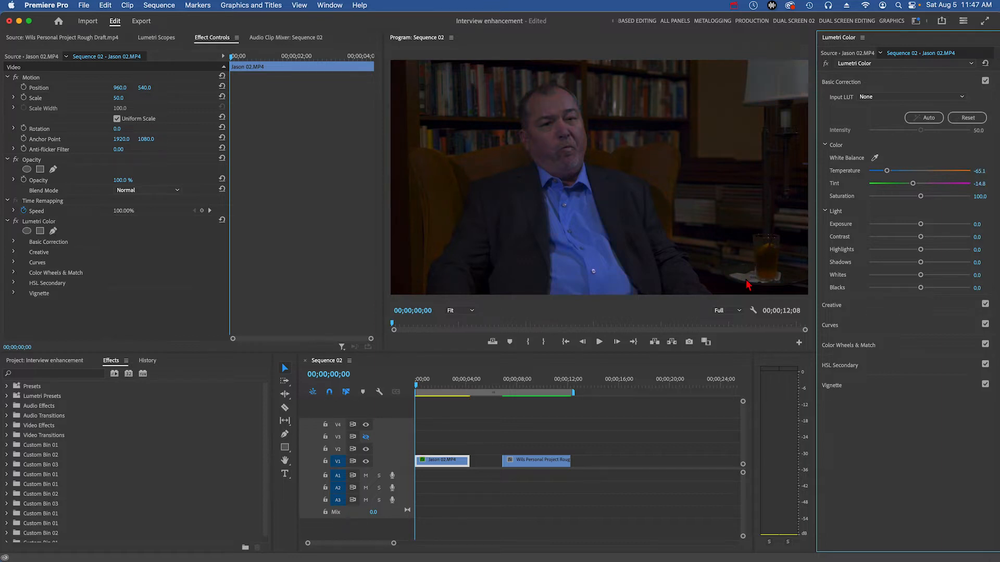
{"action": "mouse_move", "coordinate": [542, 172]}
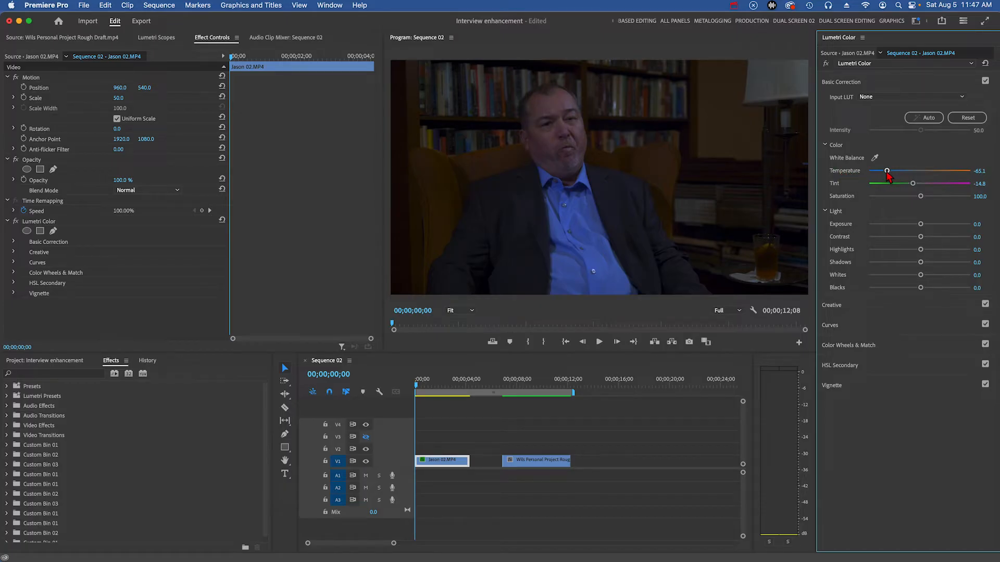
{"action": "left_click_drag", "start_coordinate": [885, 171], "coordinate": [892, 171]}
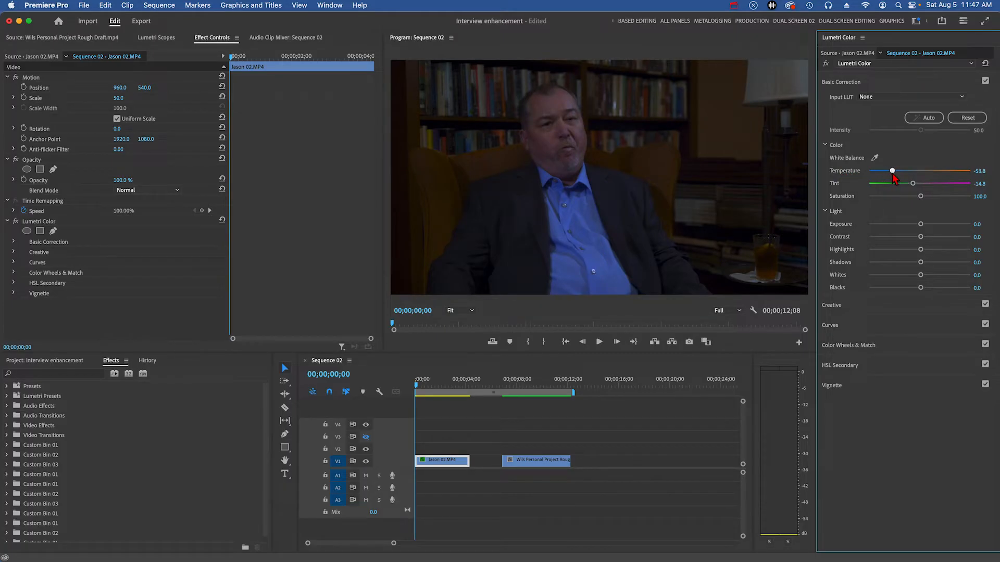
{"action": "left_click_drag", "start_coordinate": [892, 171], "coordinate": [905, 170]}
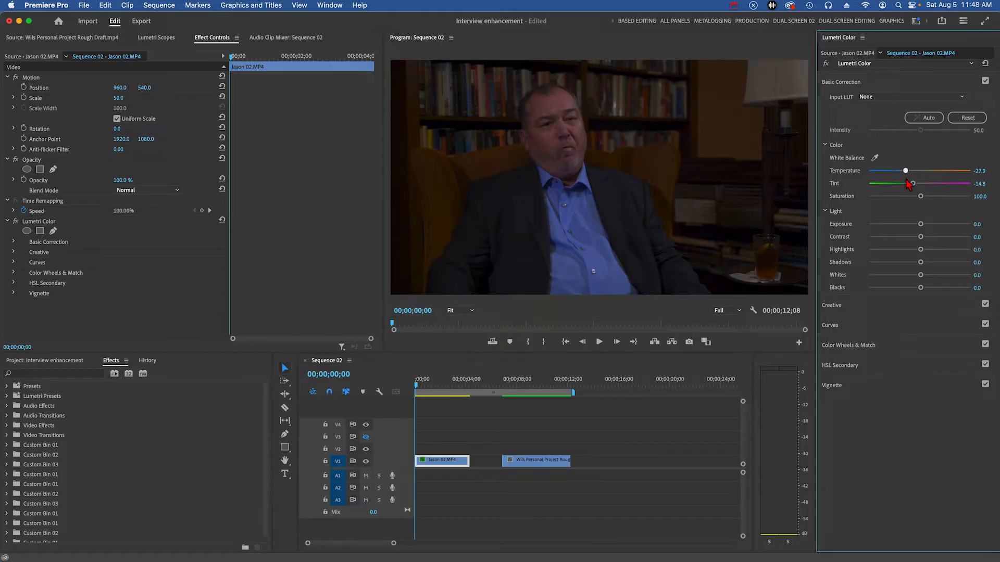
{"action": "left_click_drag", "start_coordinate": [906, 170], "coordinate": [903, 170]}
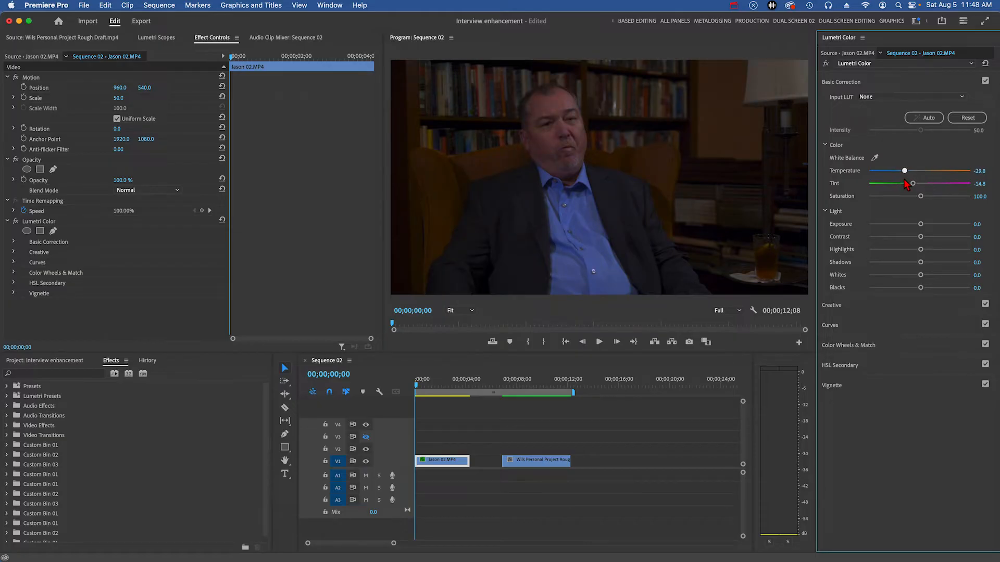
{"action": "left_click_drag", "start_coordinate": [903, 170], "coordinate": [905, 170]}
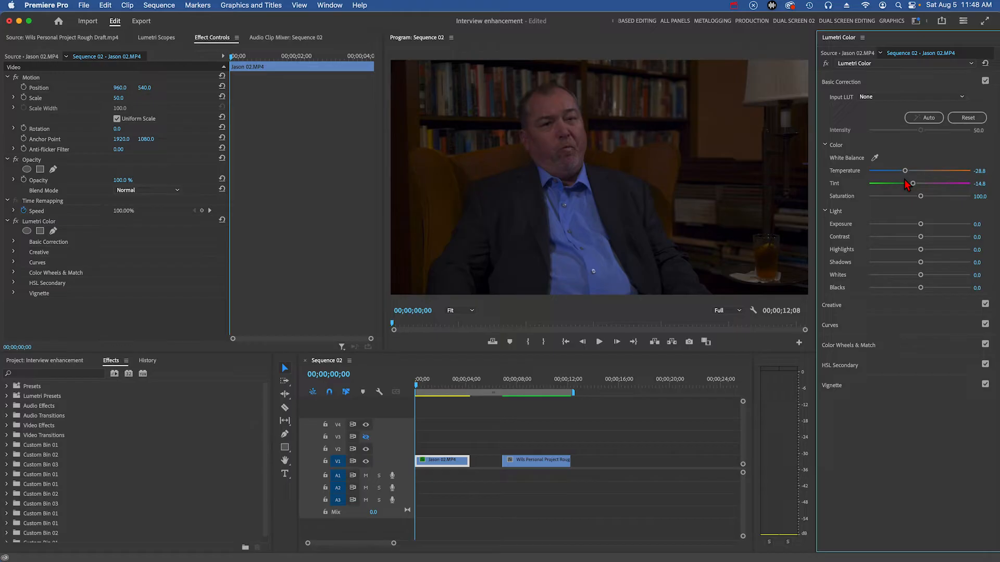
{"action": "mouse_move", "coordinate": [480, 216]}
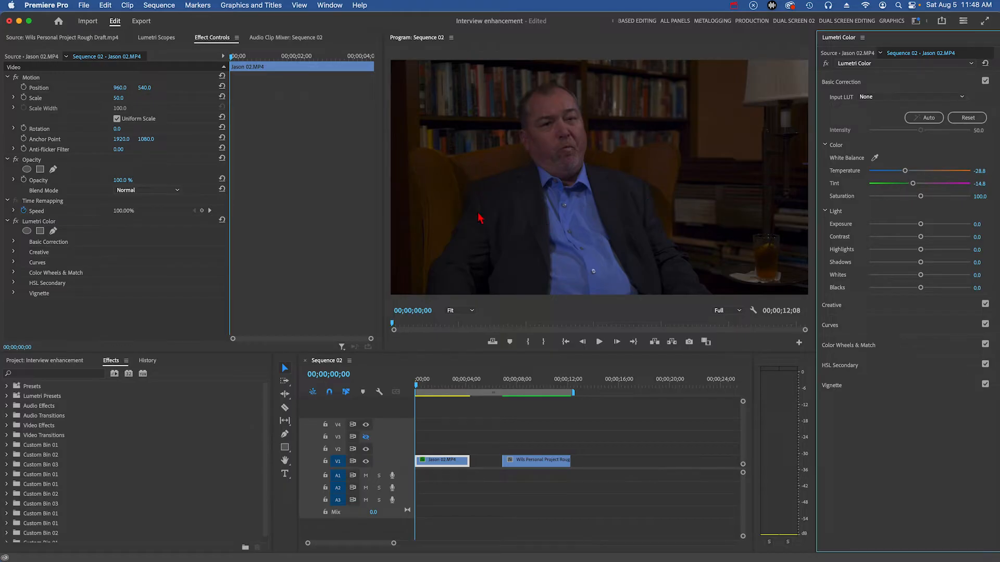
{"action": "mouse_move", "coordinate": [465, 192]}
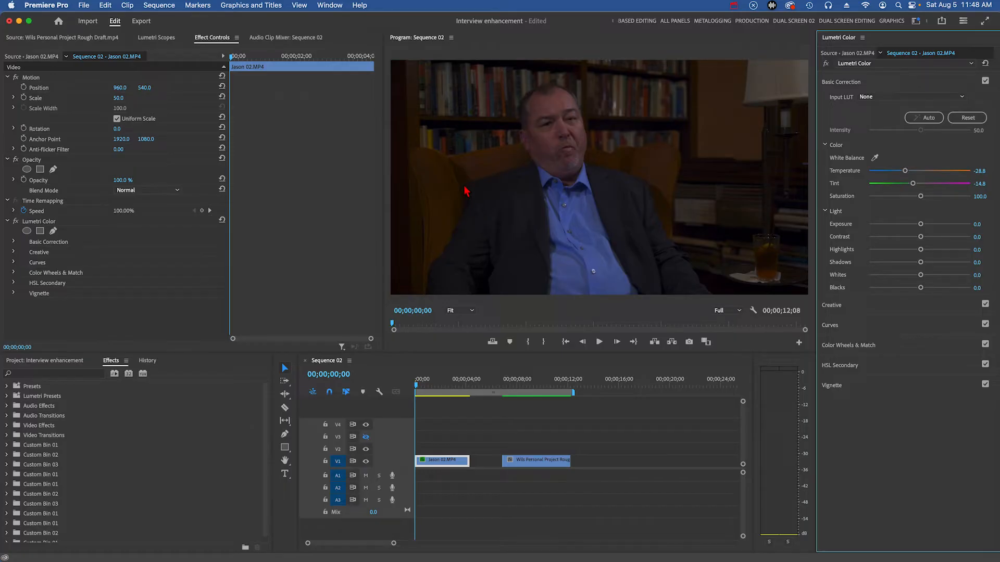
{"action": "mouse_move", "coordinate": [832, 325]}
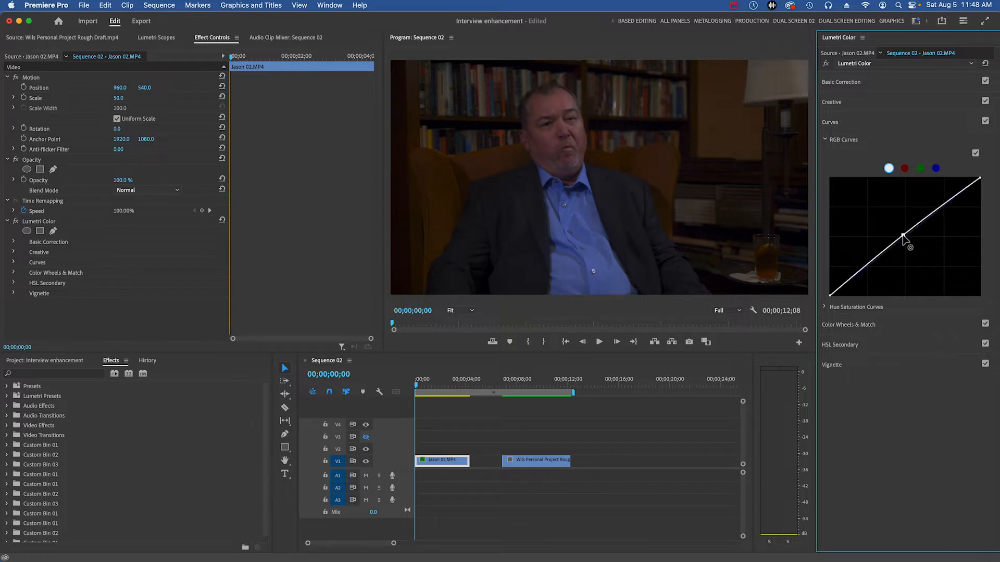
{"action": "left_click_drag", "start_coordinate": [904, 249], "coordinate": [896, 233]}
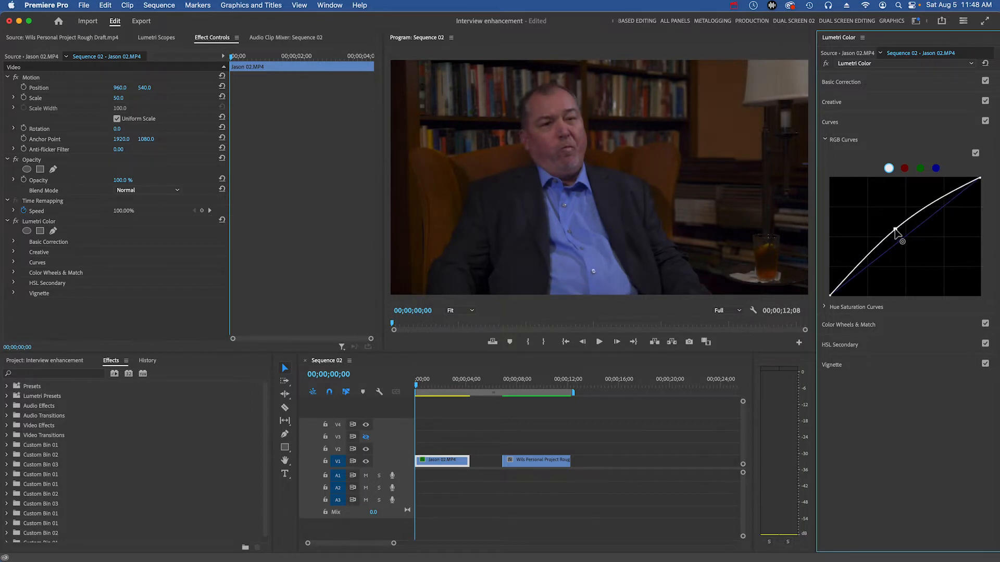
{"action": "left_click_drag", "start_coordinate": [896, 231], "coordinate": [896, 227]}
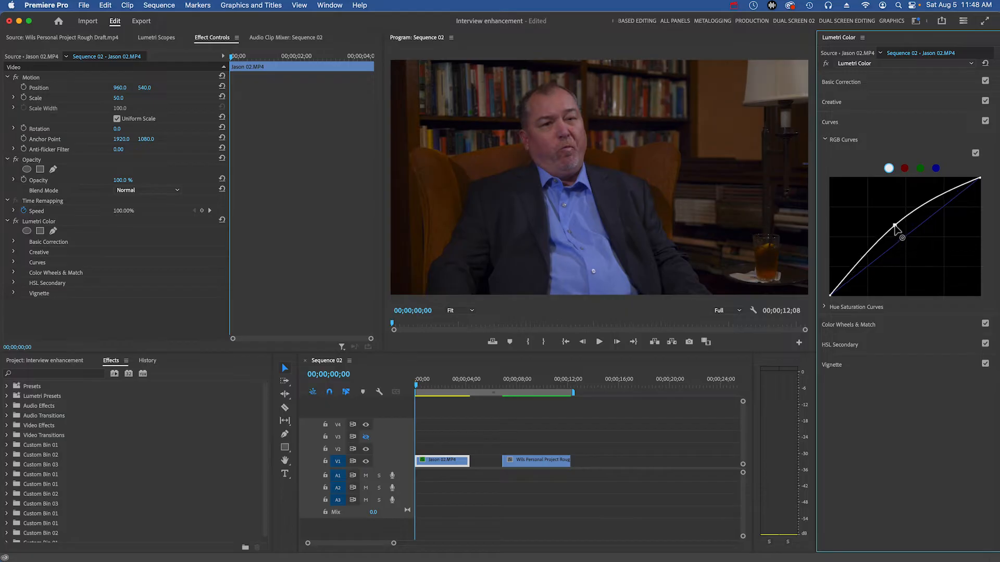
{"action": "left_click_drag", "start_coordinate": [895, 231], "coordinate": [899, 227]}
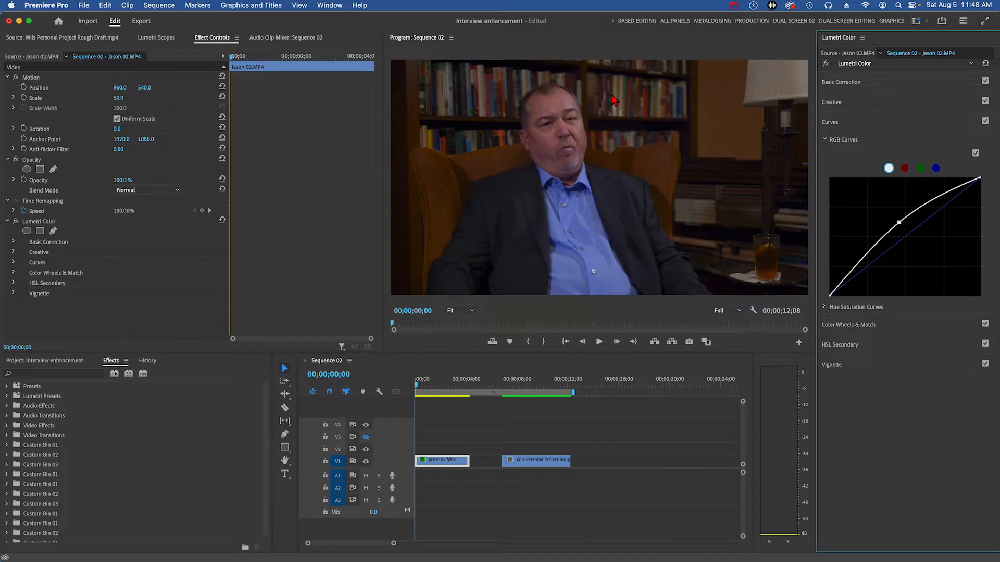
{"action": "mouse_move", "coordinate": [635, 106]}
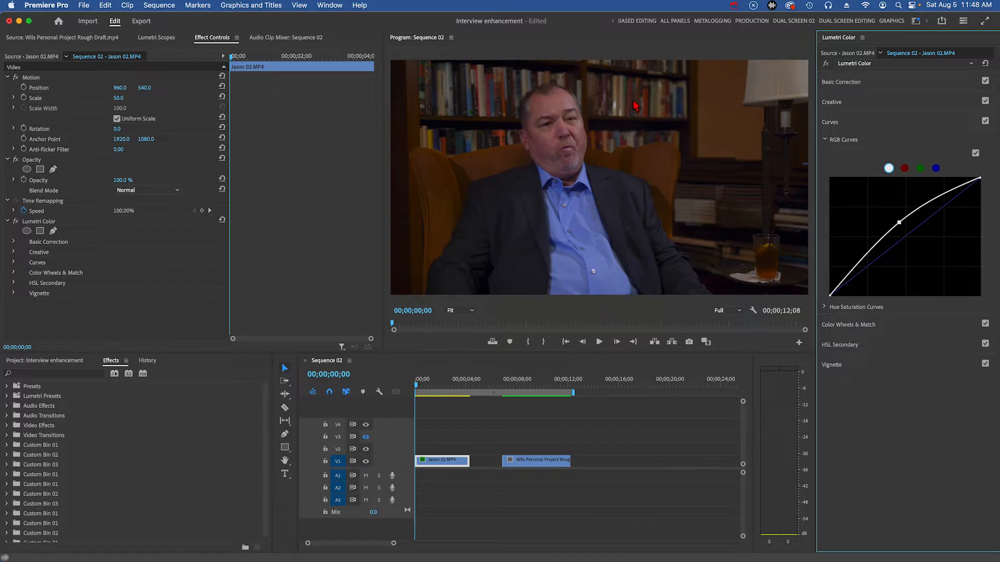
{"action": "mouse_move", "coordinate": [608, 104]}
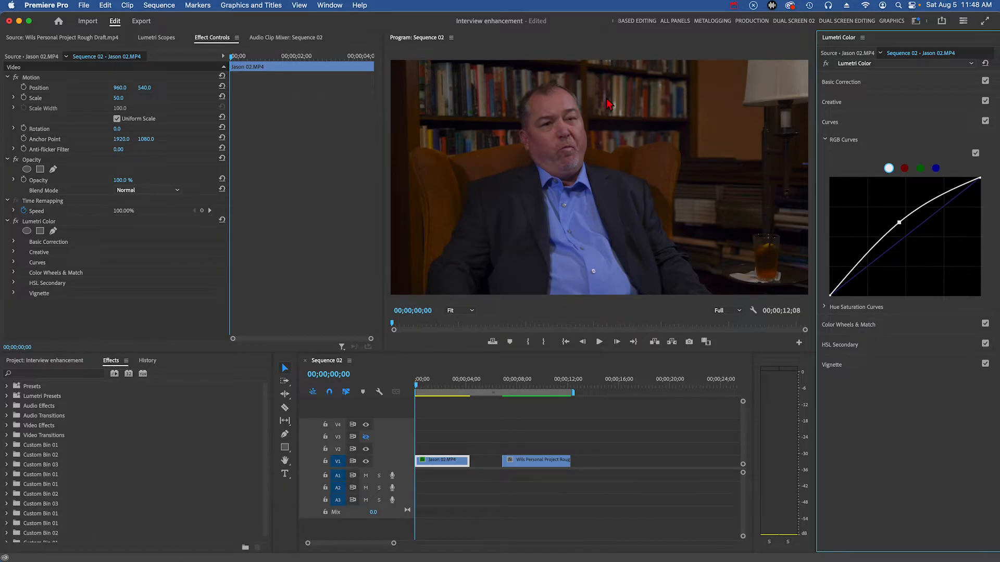
{"action": "mouse_move", "coordinate": [853, 246]}
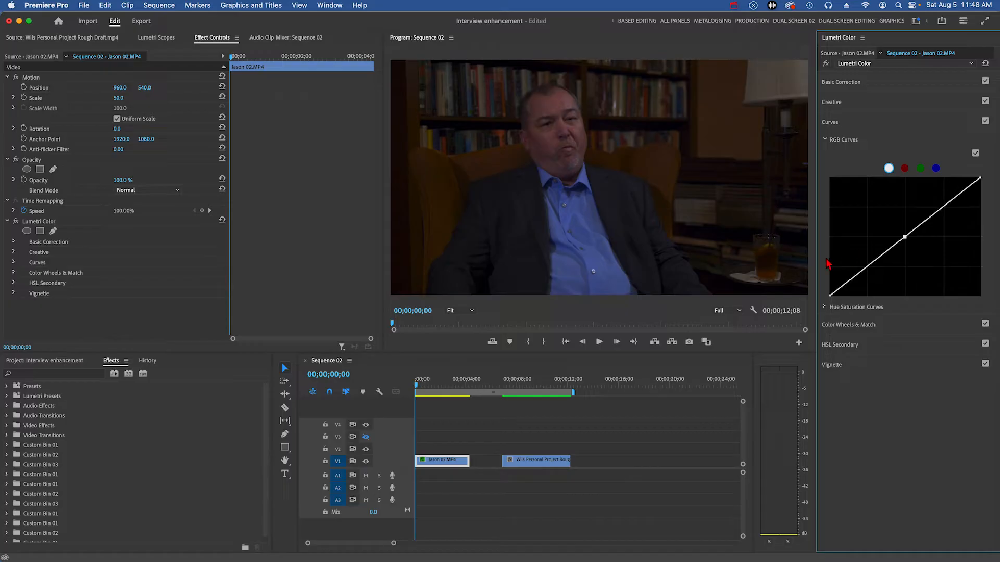
{"action": "mouse_move", "coordinate": [566, 357]}
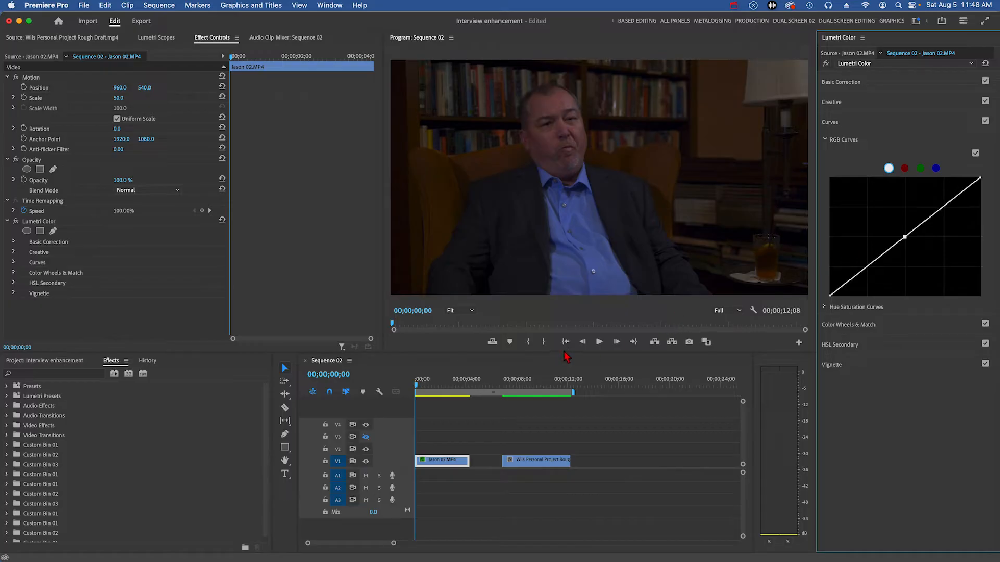
{"action": "mouse_move", "coordinate": [549, 343]}
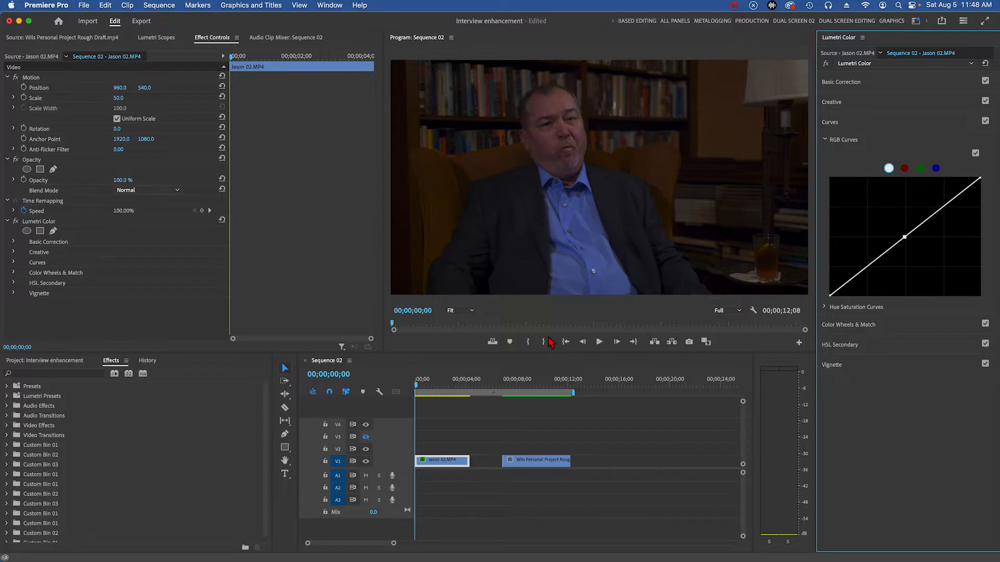
{"action": "mouse_move", "coordinate": [572, 212]}
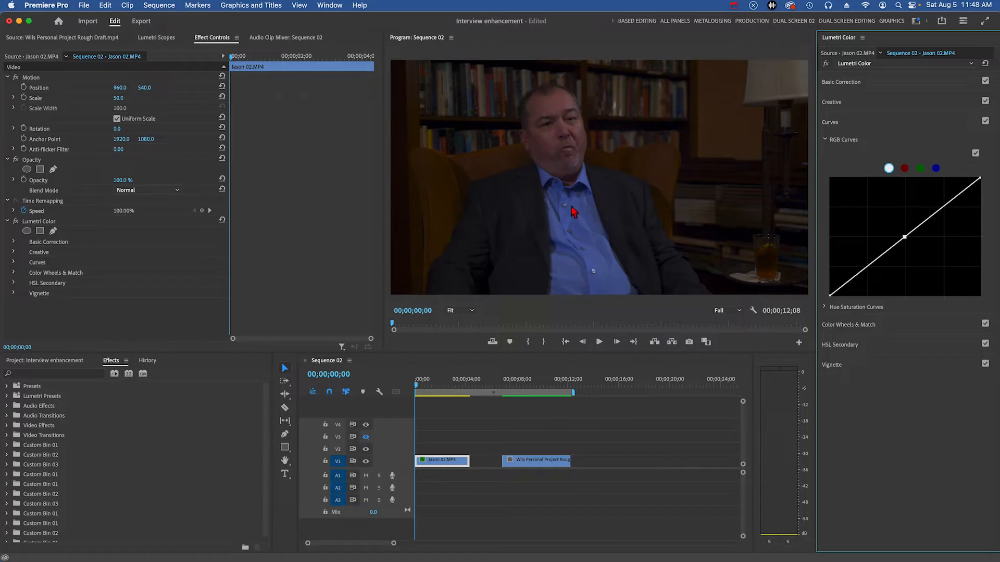
{"action": "mouse_move", "coordinate": [613, 163]}
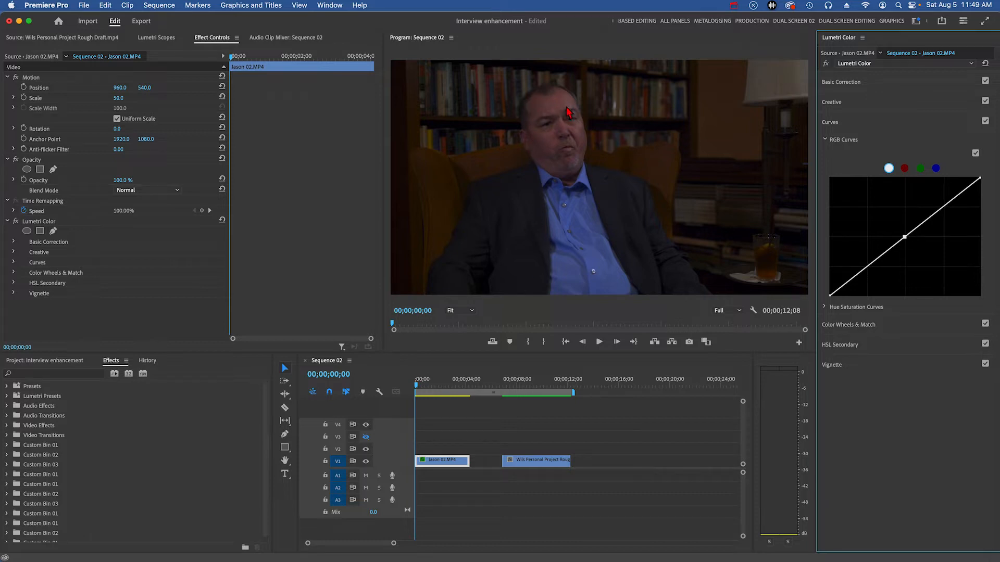
{"action": "mouse_move", "coordinate": [566, 134]}
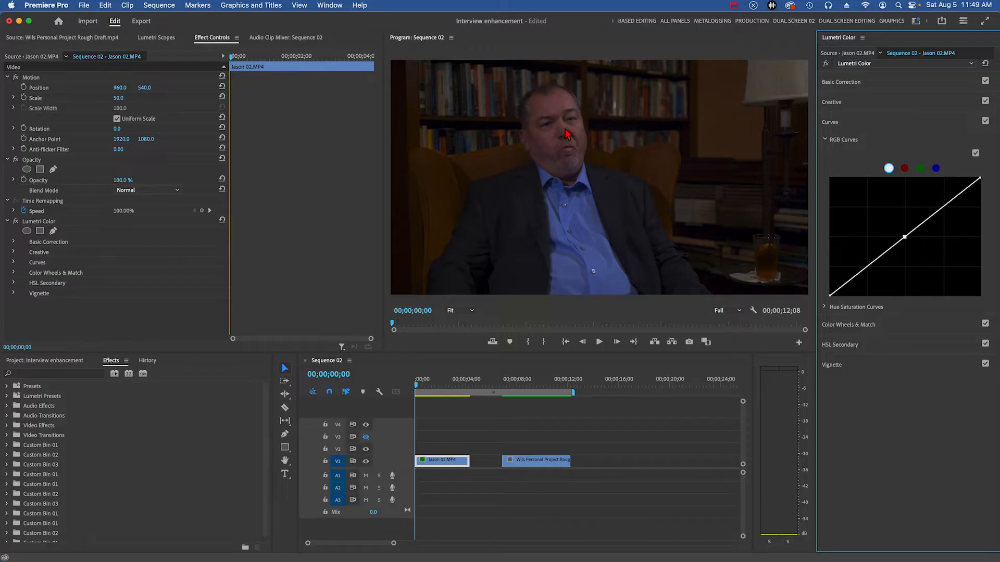
{"action": "mouse_move", "coordinate": [539, 205]}
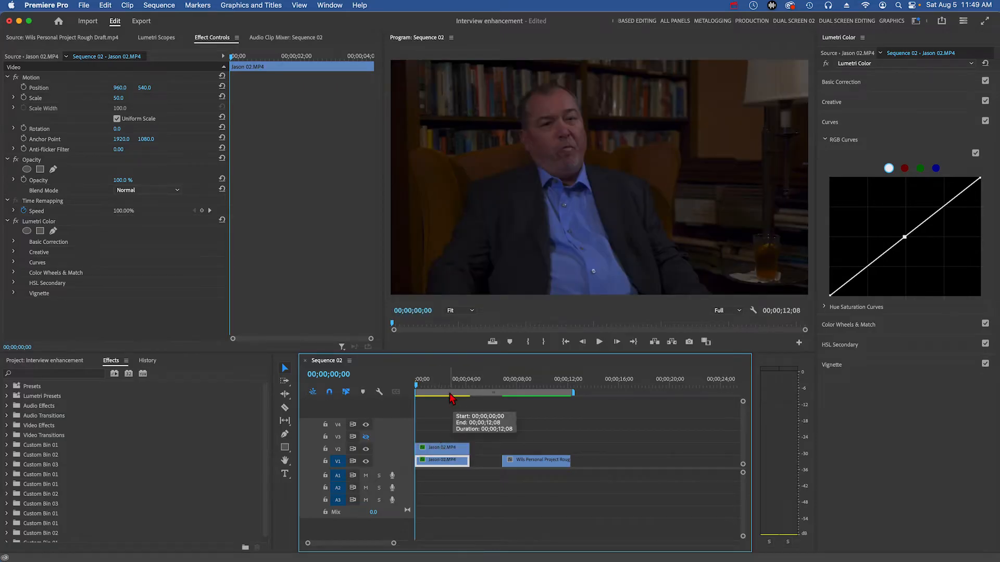
- Select the duplicated Jason 02 copy on the upper video track
{"action": "left_click", "coordinate": [443, 385]}
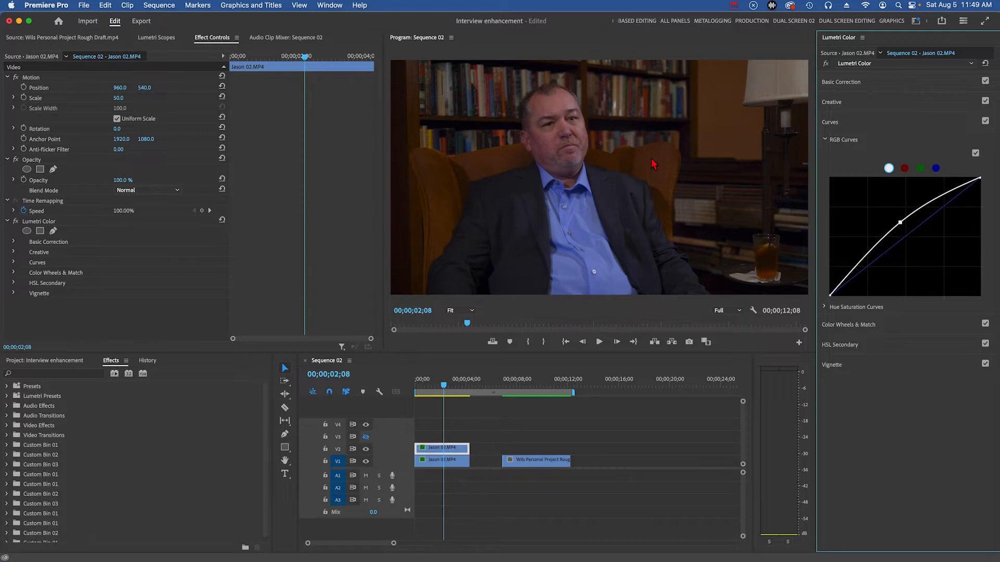
{"action": "mouse_move", "coordinate": [599, 158]}
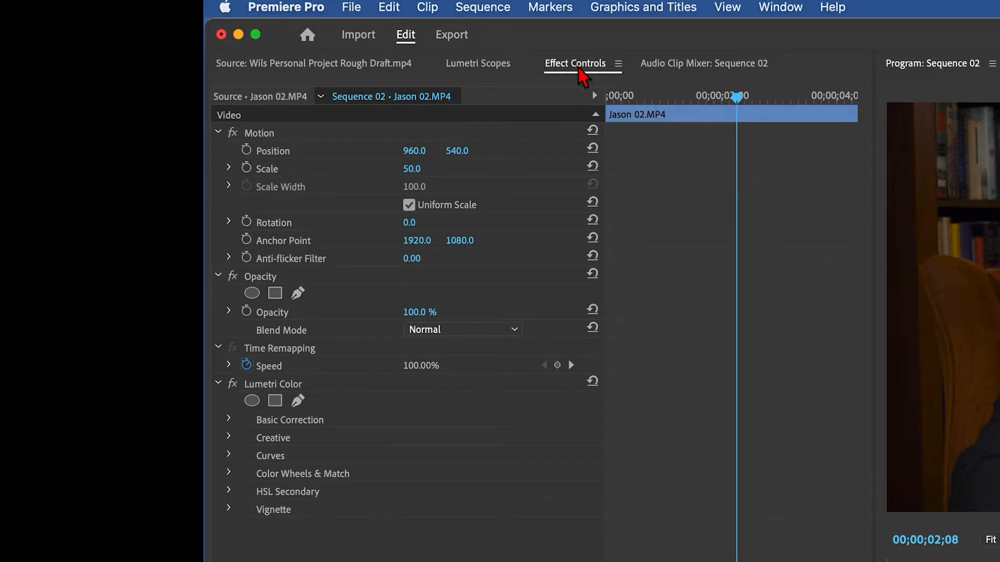
{"action": "mouse_move", "coordinate": [251, 292]}
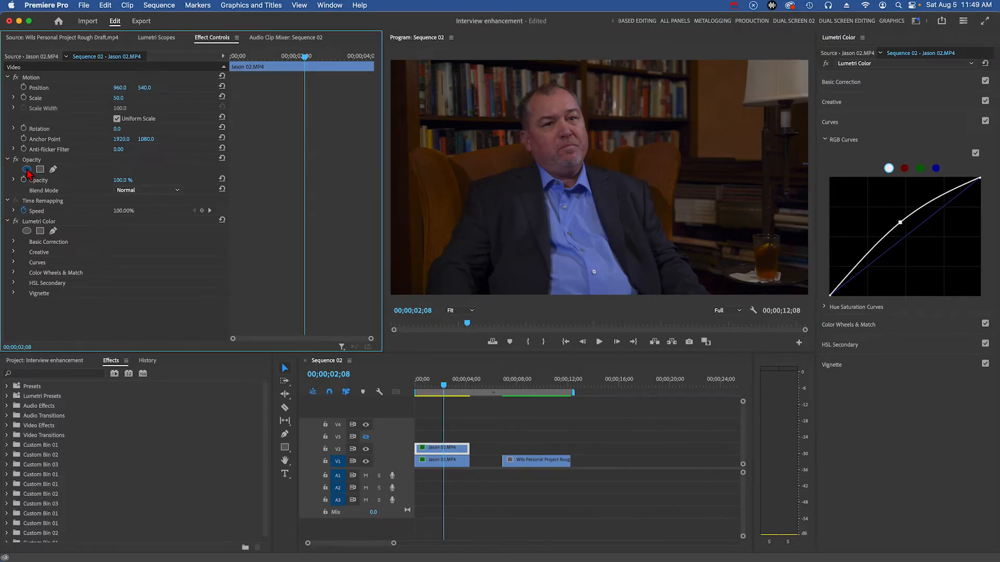
- Add an ellipse Opacity mask and fit it around the man's face
{"action": "left_click", "coordinate": [40, 168]}
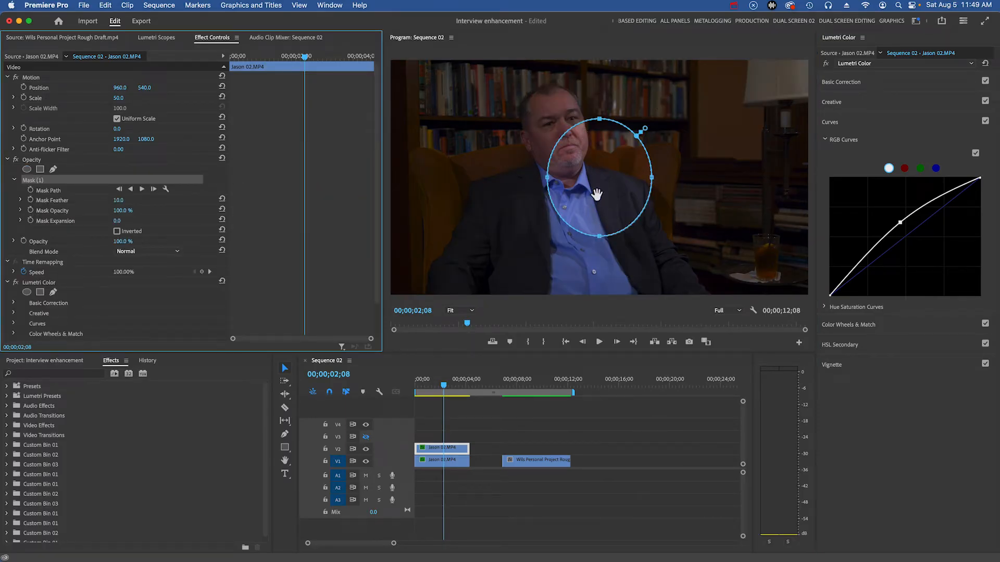
{"action": "left_click_drag", "start_coordinate": [599, 179], "coordinate": [558, 134]}
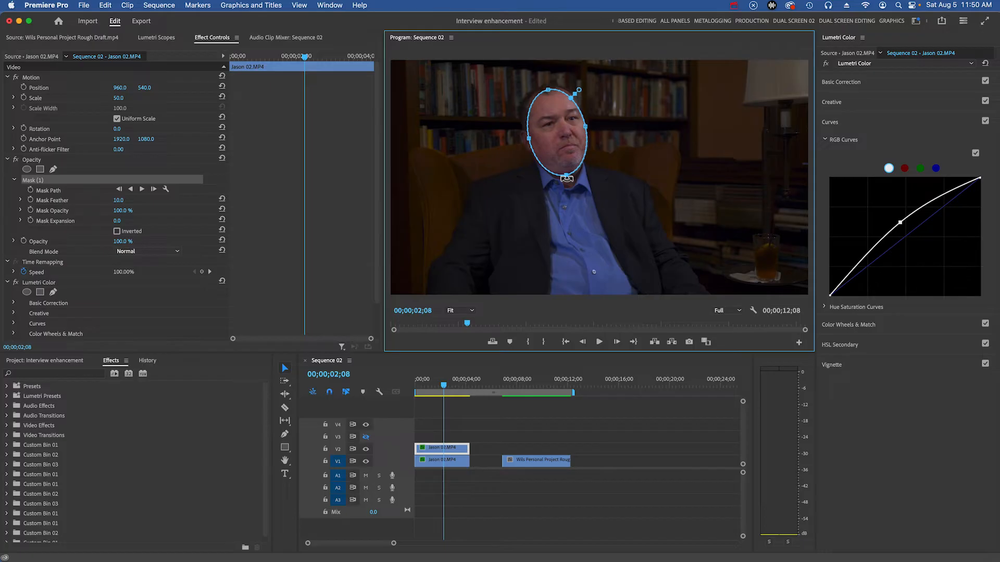
{"action": "mouse_move", "coordinate": [454, 183]}
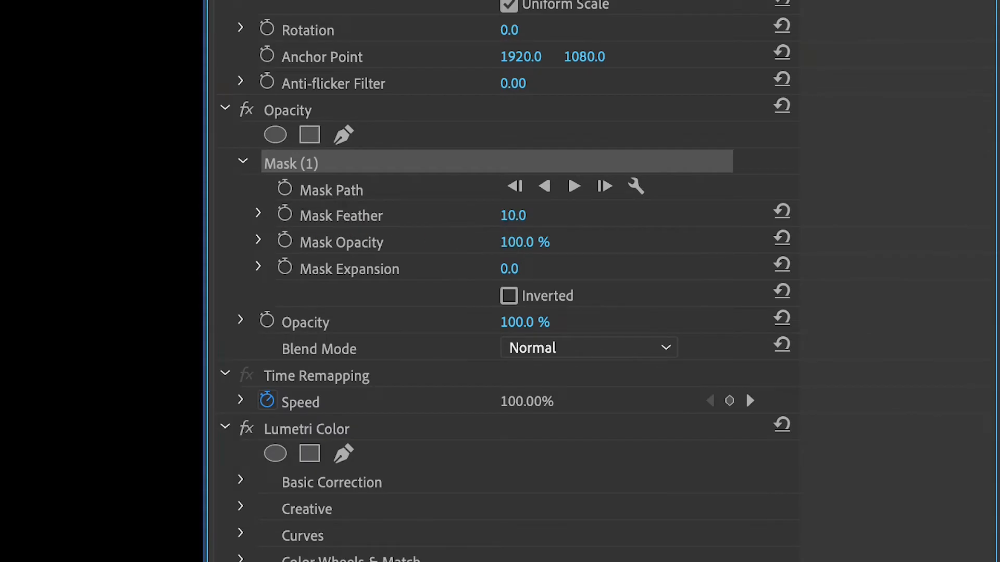
- Set Mask Feather to 95 and render effects in the work area
{"action": "left_click", "coordinate": [159, 5]}
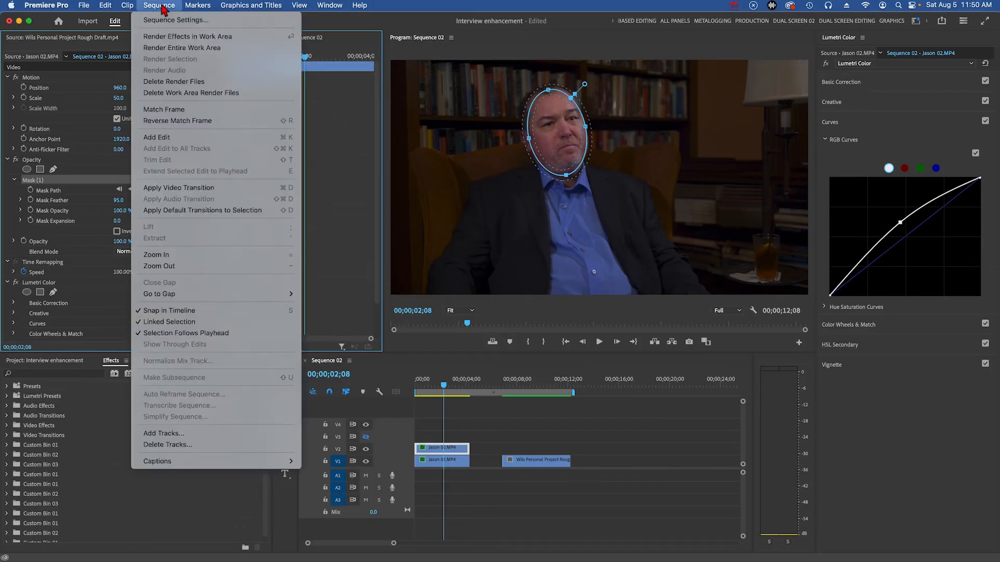
{"action": "left_click", "coordinate": [181, 47]}
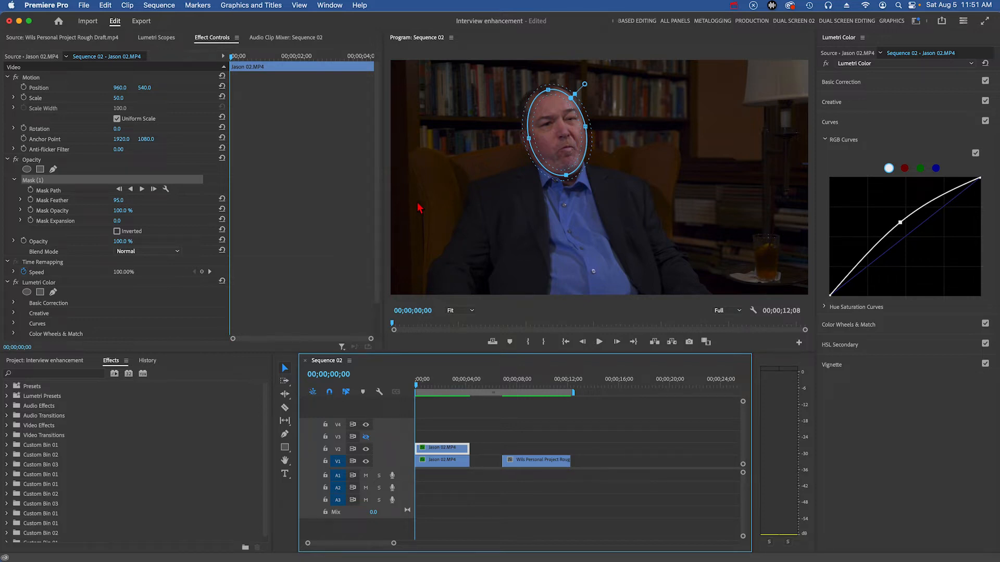
{"action": "mouse_move", "coordinate": [602, 190]}
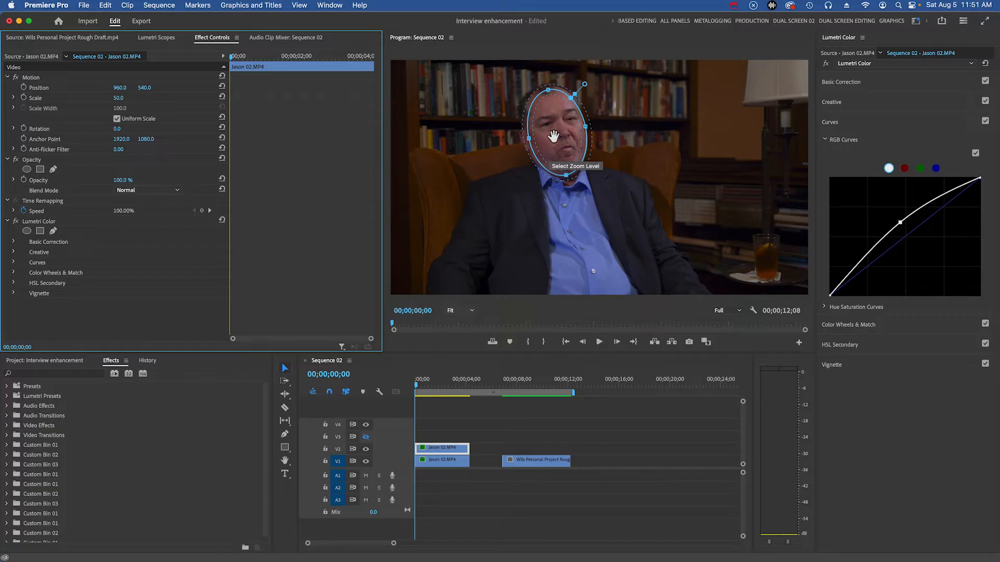
{"action": "mouse_move", "coordinate": [307, 355]}
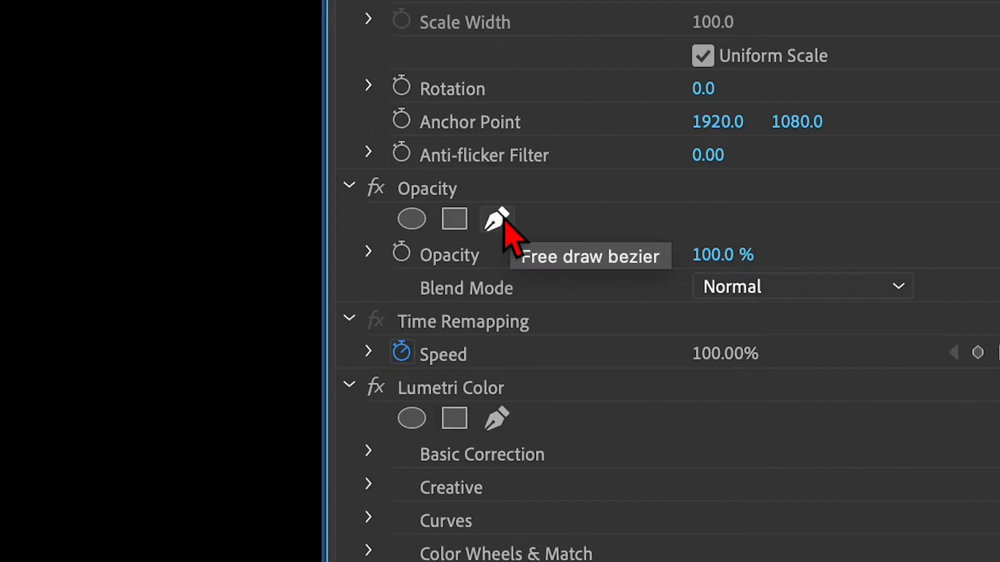
- Start a freehand pen mask and set the Program Monitor zoom to 75%
{"action": "left_click", "coordinate": [496, 218]}
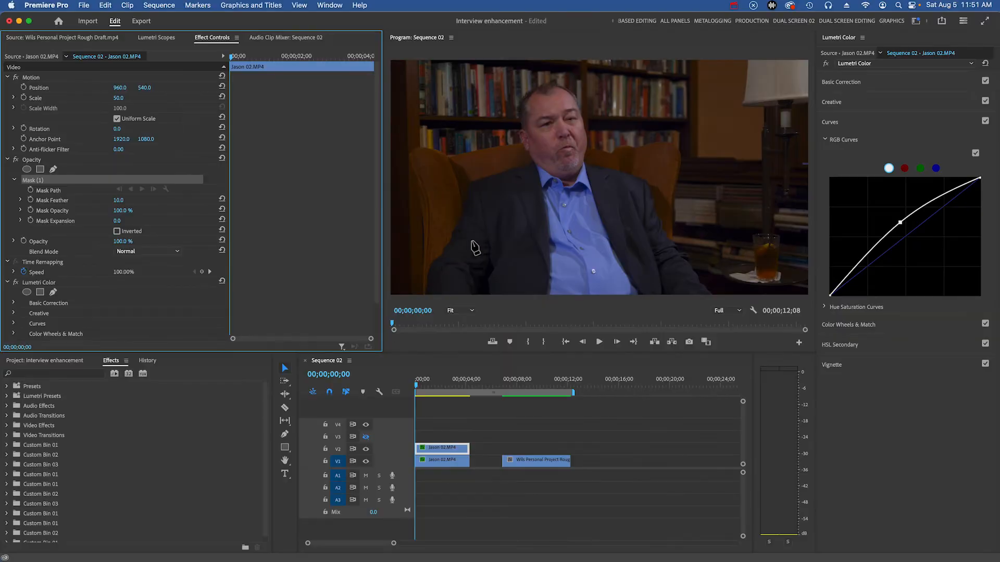
{"action": "mouse_move", "coordinate": [467, 301]}
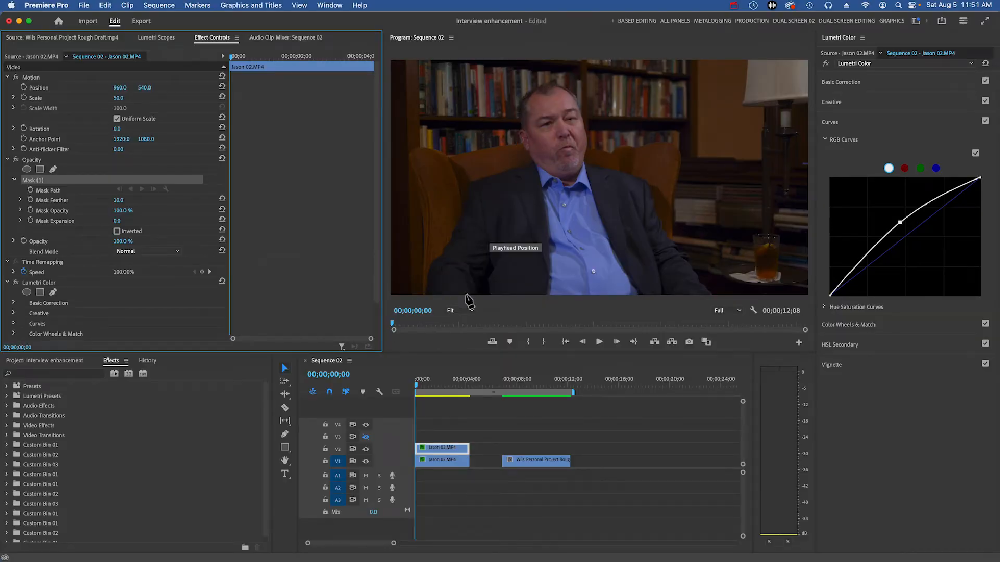
{"action": "mouse_move", "coordinate": [450, 313]}
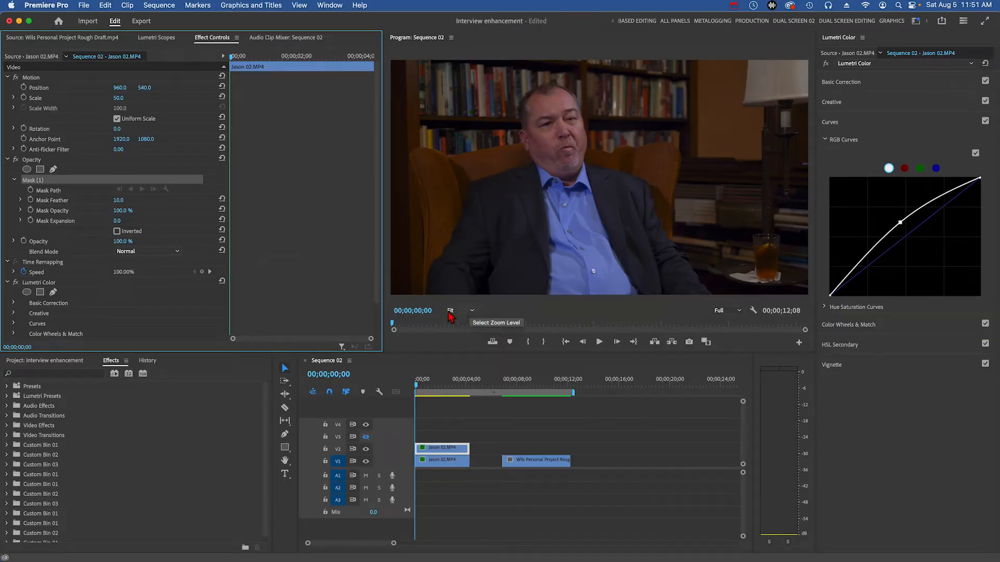
{"action": "left_click", "coordinate": [472, 310]}
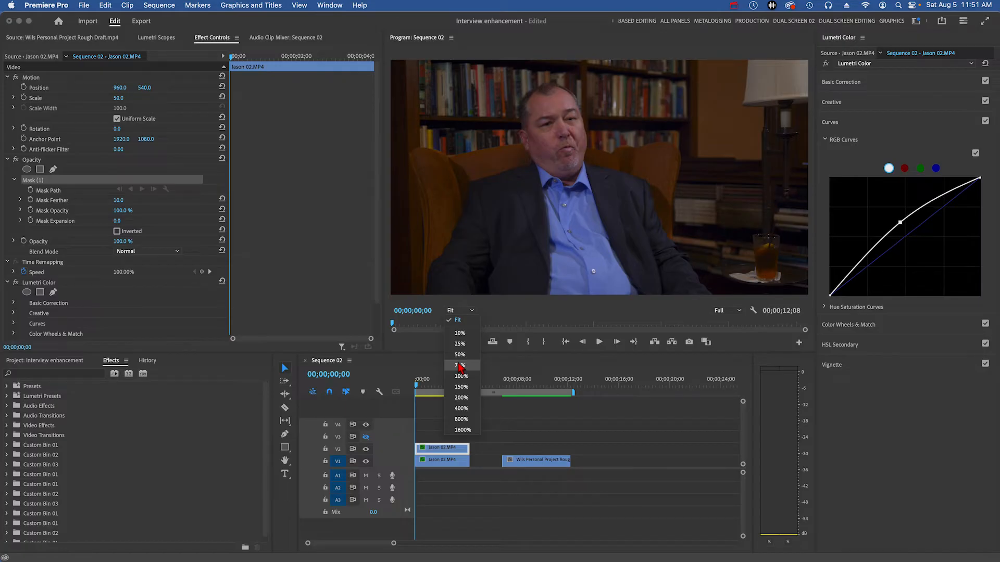
{"action": "left_click", "coordinate": [460, 365]}
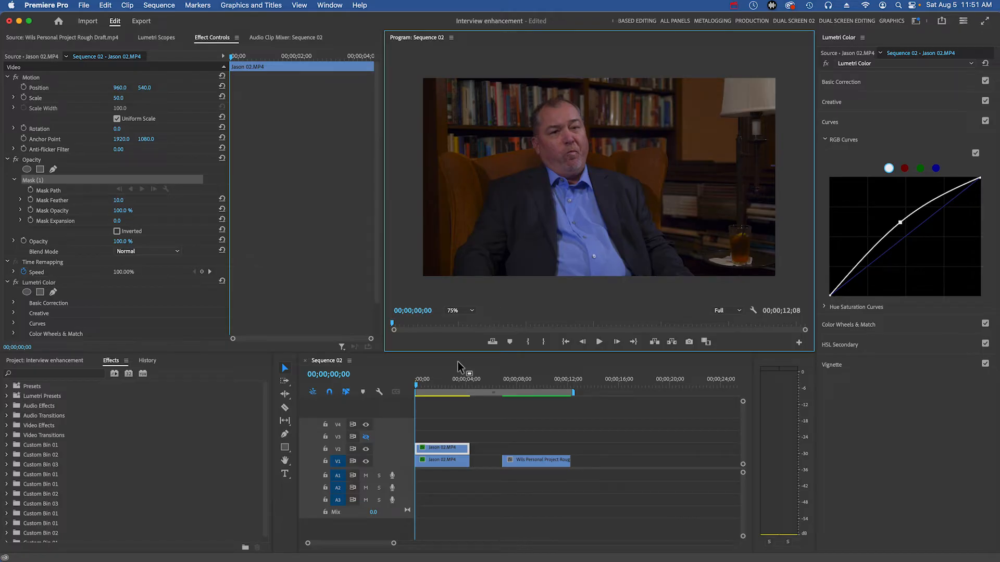
{"action": "mouse_move", "coordinate": [460, 292]}
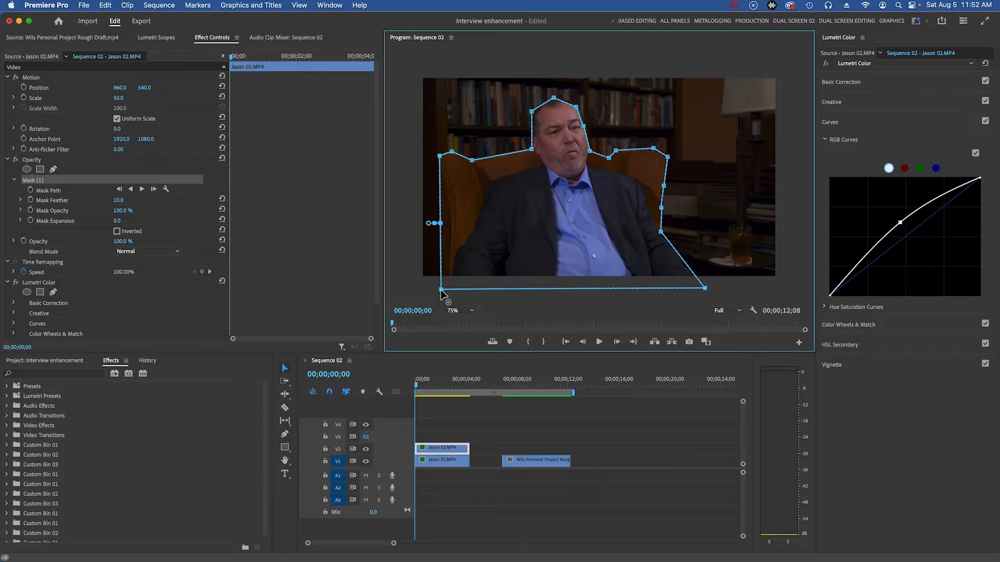
{"action": "mouse_move", "coordinate": [76, 166]}
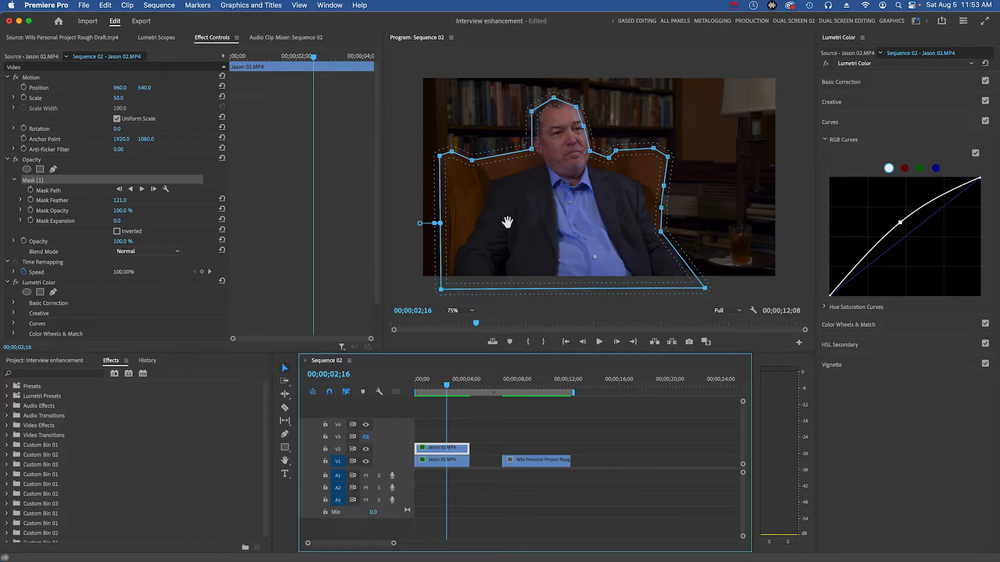
{"action": "mouse_move", "coordinate": [538, 193]}
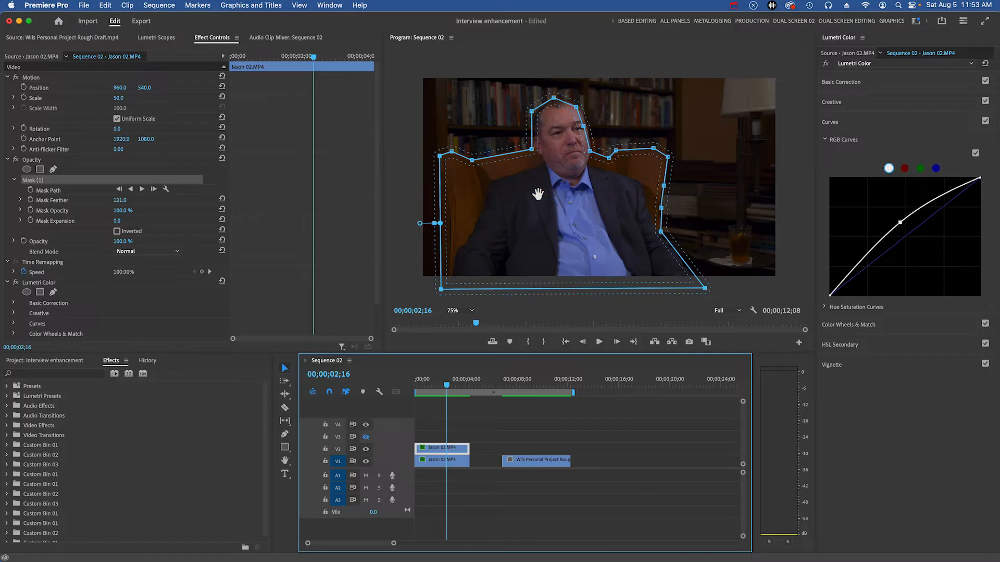
{"action": "mouse_move", "coordinate": [482, 301]}
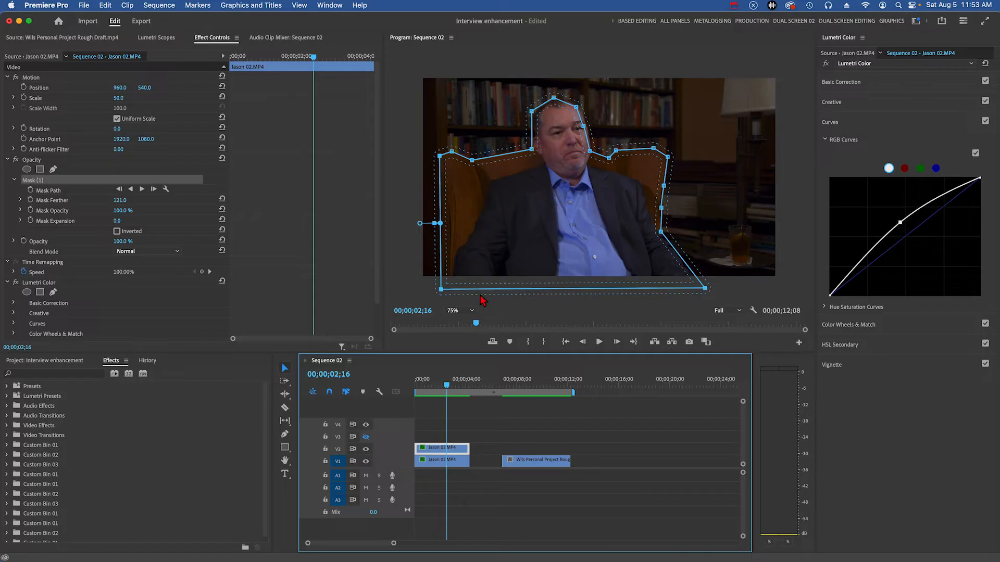
{"action": "mouse_move", "coordinate": [464, 450]}
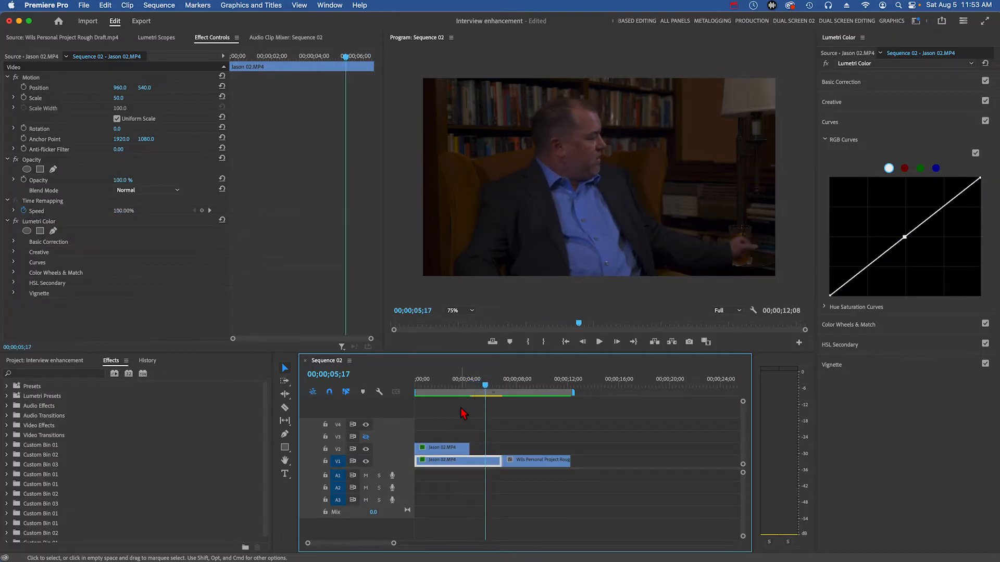
{"action": "mouse_move", "coordinate": [457, 357]}
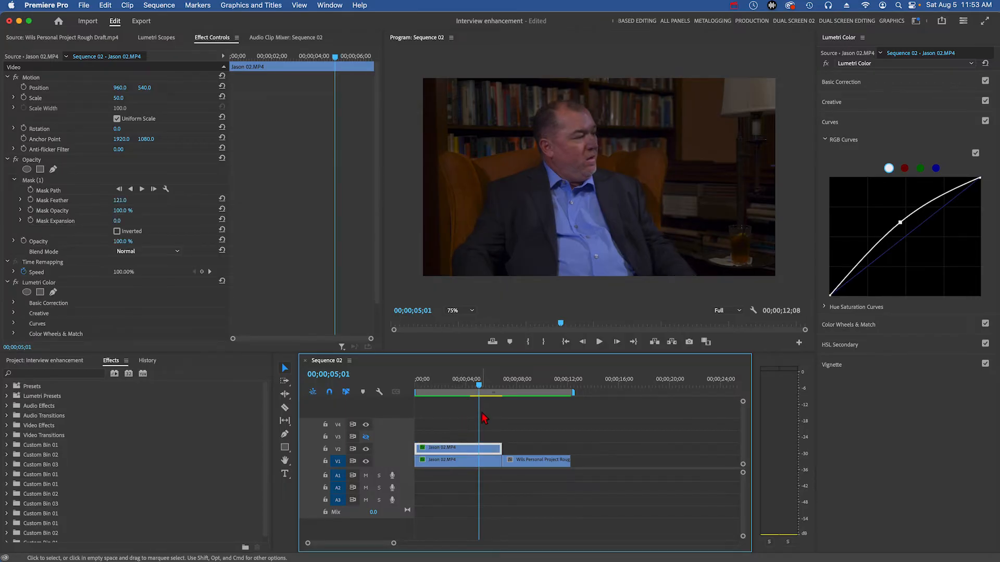
- Extend the brightened copy to match the clip below and enable Mask Path keyframing
{"action": "left_click_drag", "start_coordinate": [482, 387], "coordinate": [471, 387]}
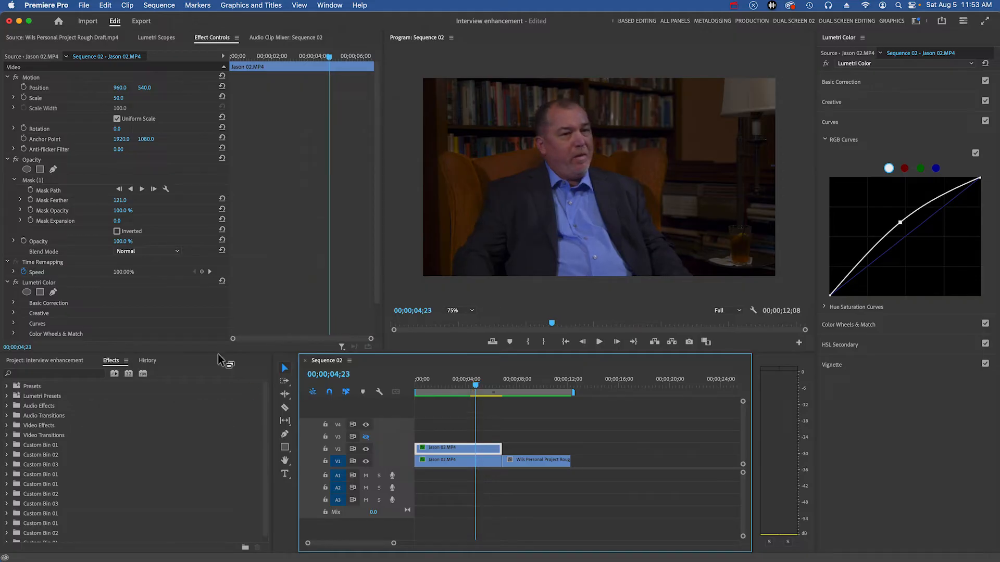
{"action": "mouse_move", "coordinate": [6, 184]}
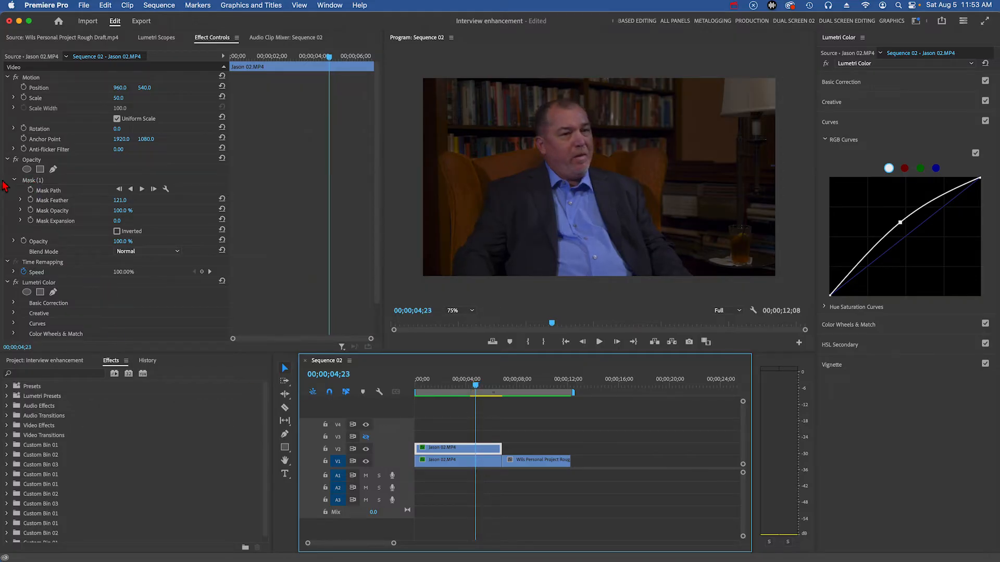
{"action": "left_click", "coordinate": [32, 180]}
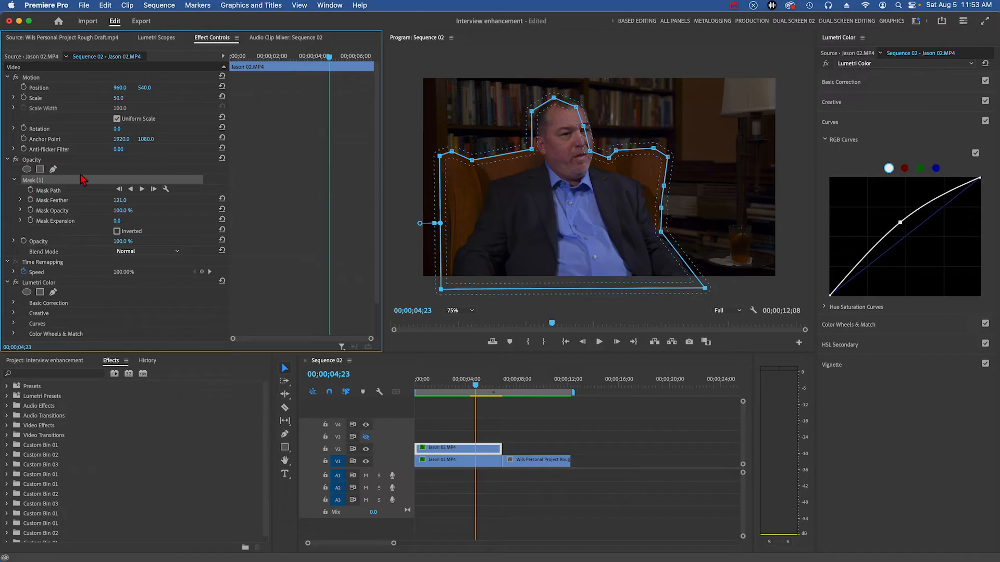
{"action": "mouse_move", "coordinate": [261, 193]}
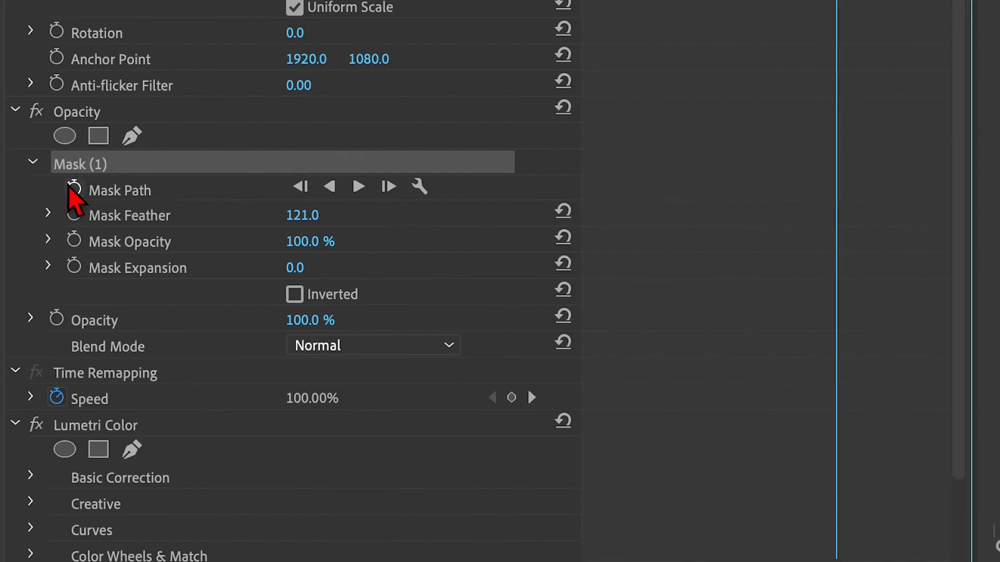
{"action": "mouse_move", "coordinate": [74, 189]}
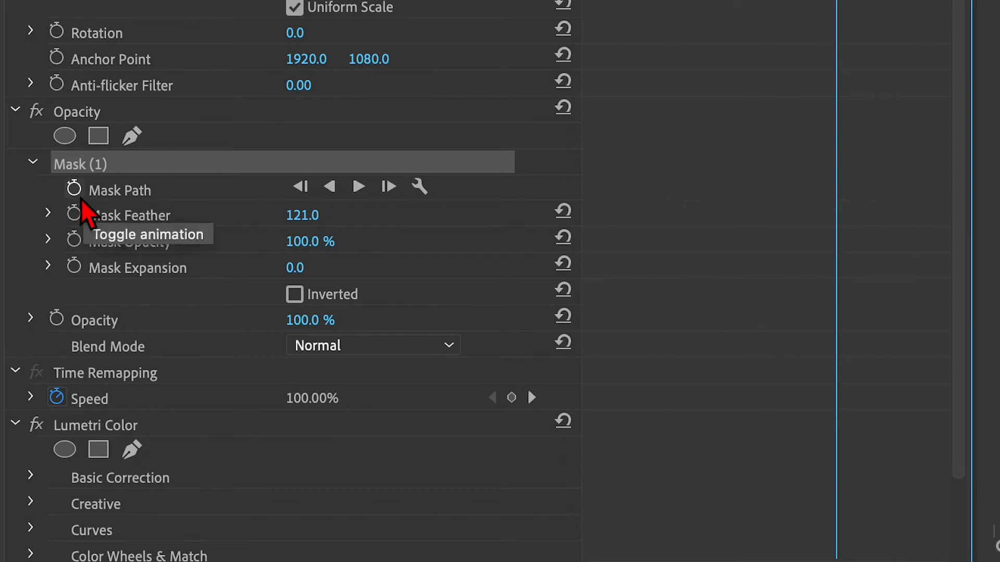
{"action": "left_click", "coordinate": [73, 188]}
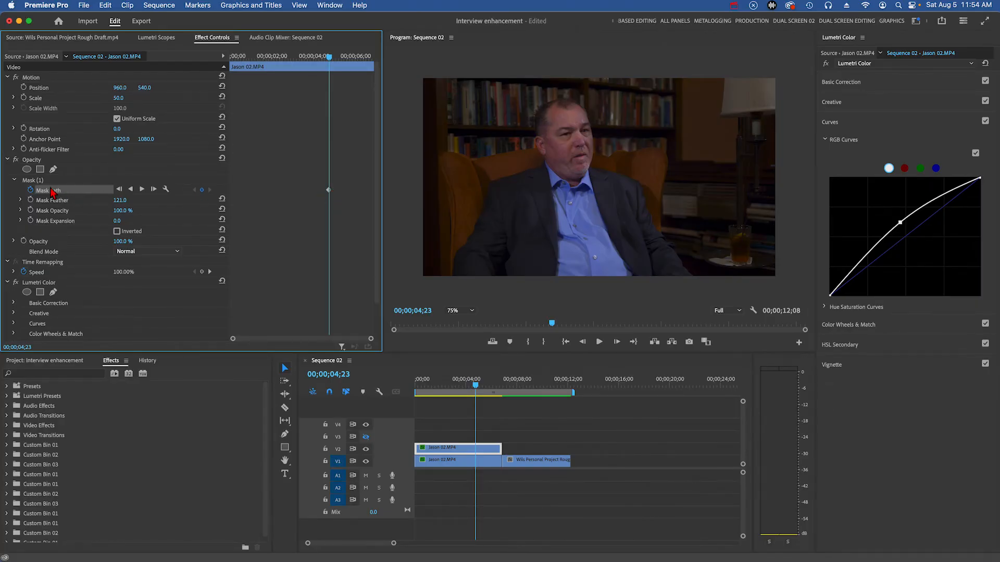
{"action": "left_click", "coordinate": [48, 190]}
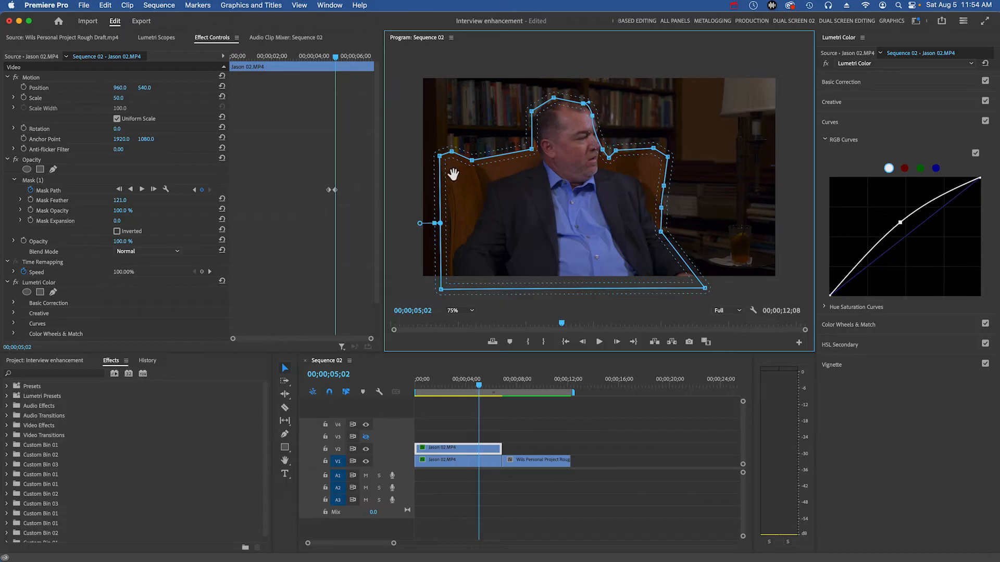
{"action": "mouse_move", "coordinate": [458, 406]}
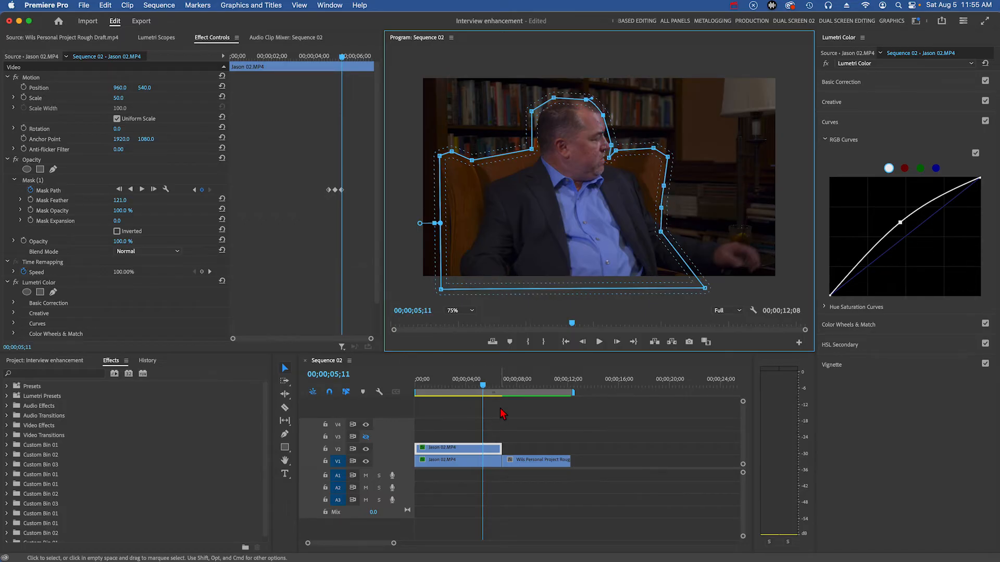
{"action": "mouse_move", "coordinate": [469, 422]}
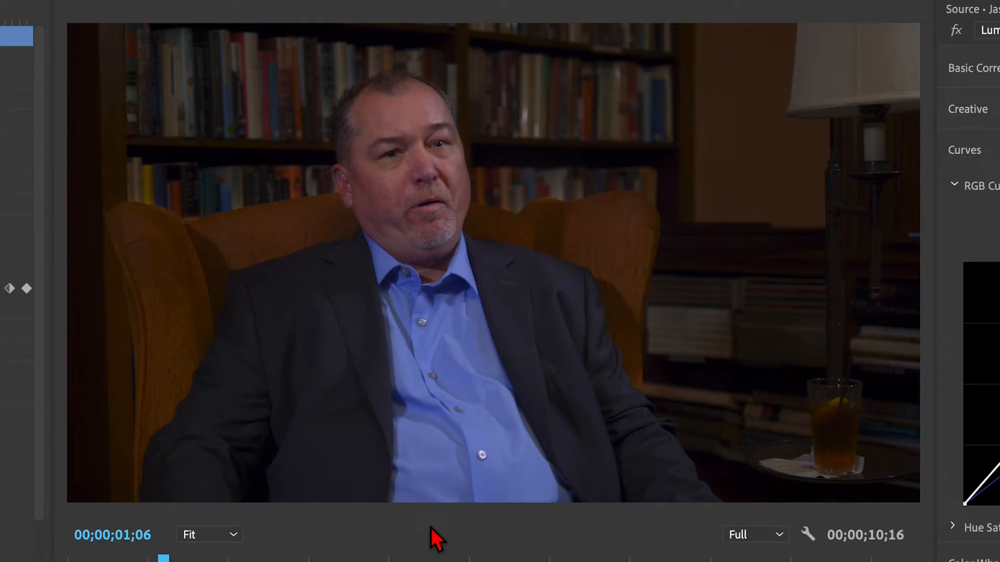
{"action": "mouse_move", "coordinate": [452, 131]}
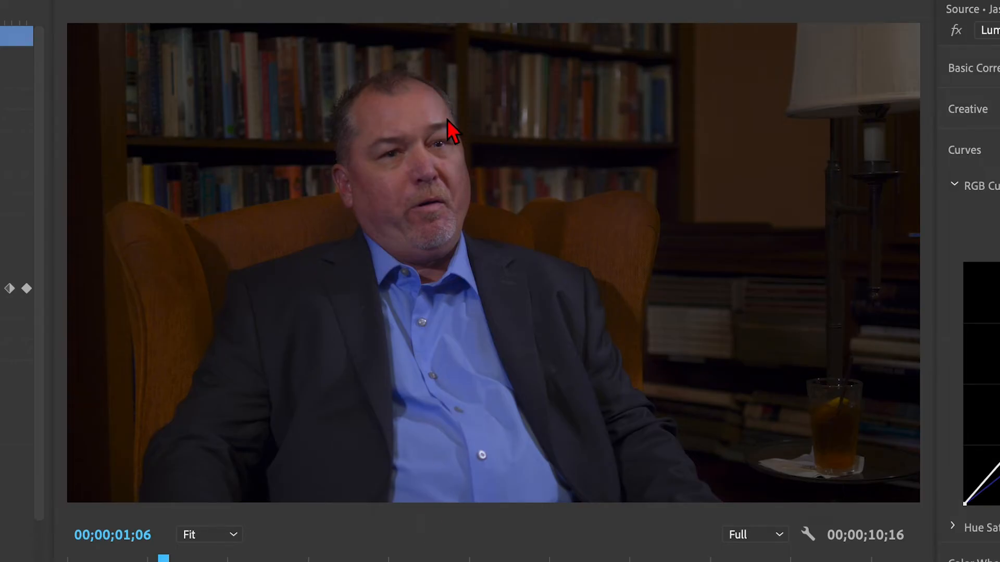
{"action": "mouse_move", "coordinate": [456, 203]}
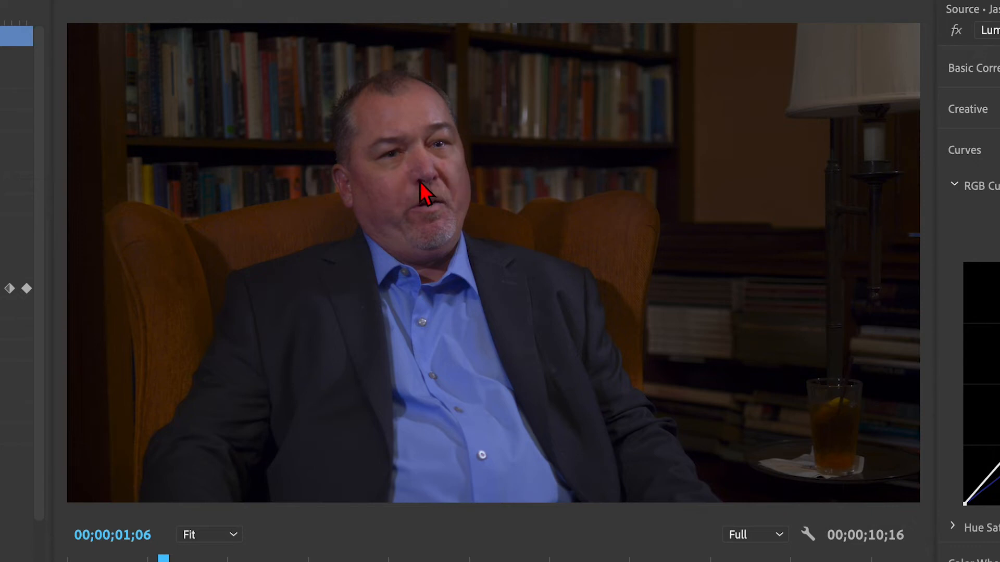
{"action": "mouse_move", "coordinate": [440, 160]}
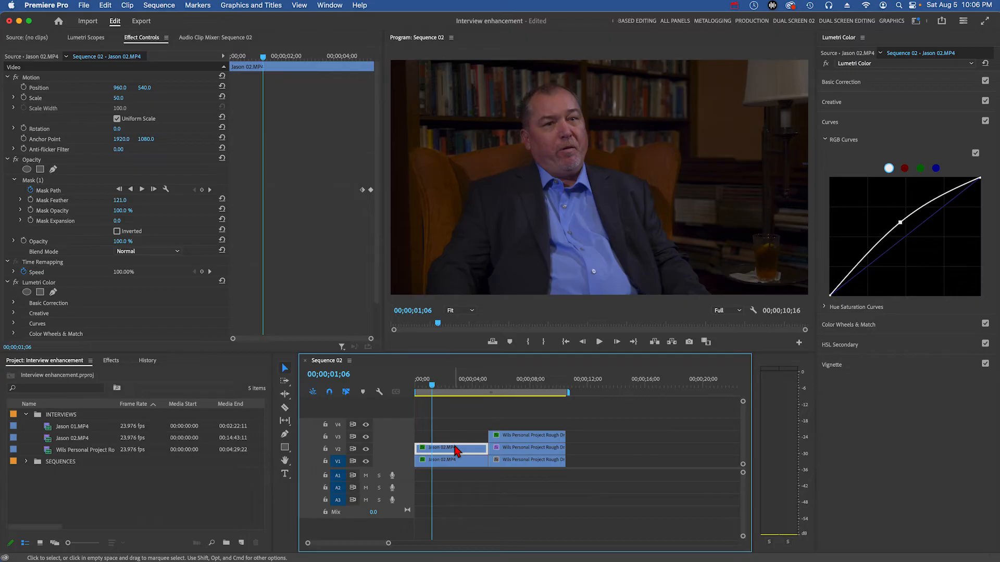
- Duplicate the V2 clip onto V3, remove its copied mask, and begin a new freeform mask
{"action": "left_click_drag", "start_coordinate": [451, 448], "coordinate": [457, 440]}
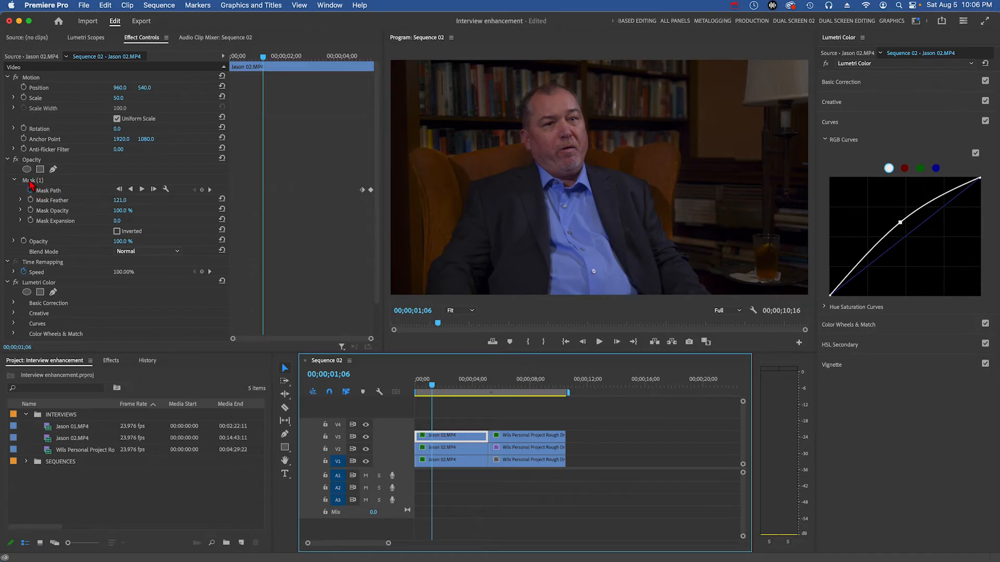
{"action": "left_click", "coordinate": [32, 179]}
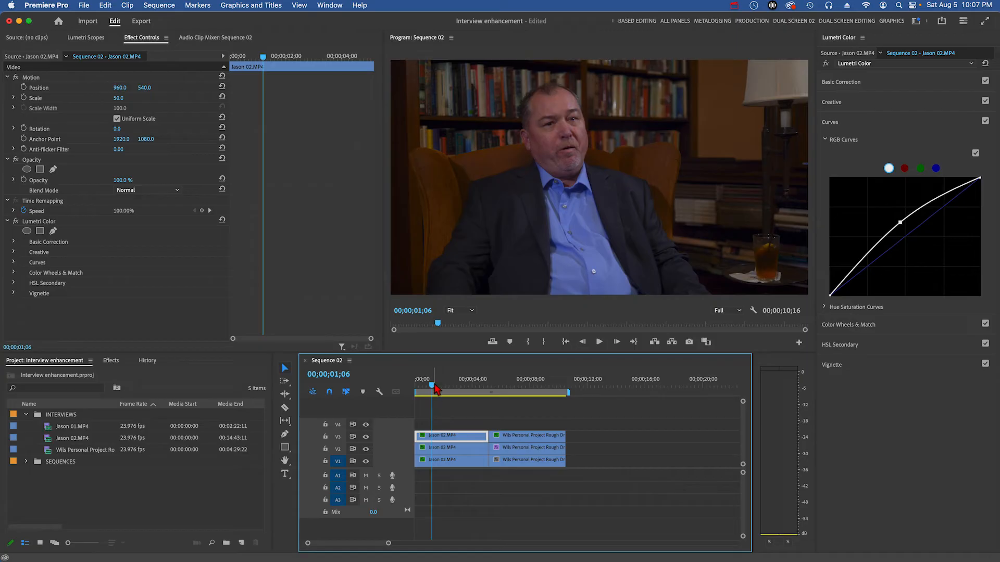
{"action": "mouse_move", "coordinate": [82, 184]}
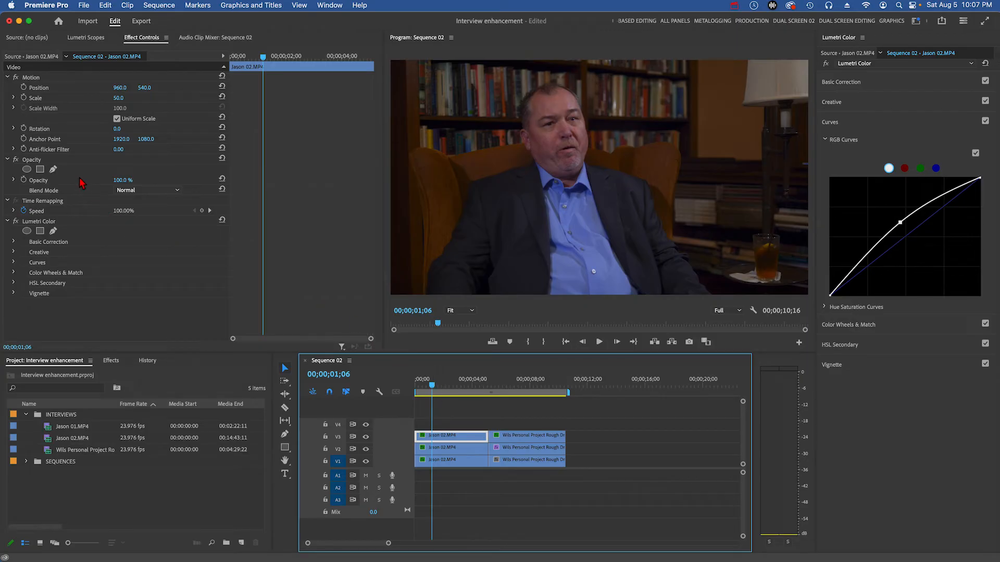
{"action": "left_click", "coordinate": [54, 170]}
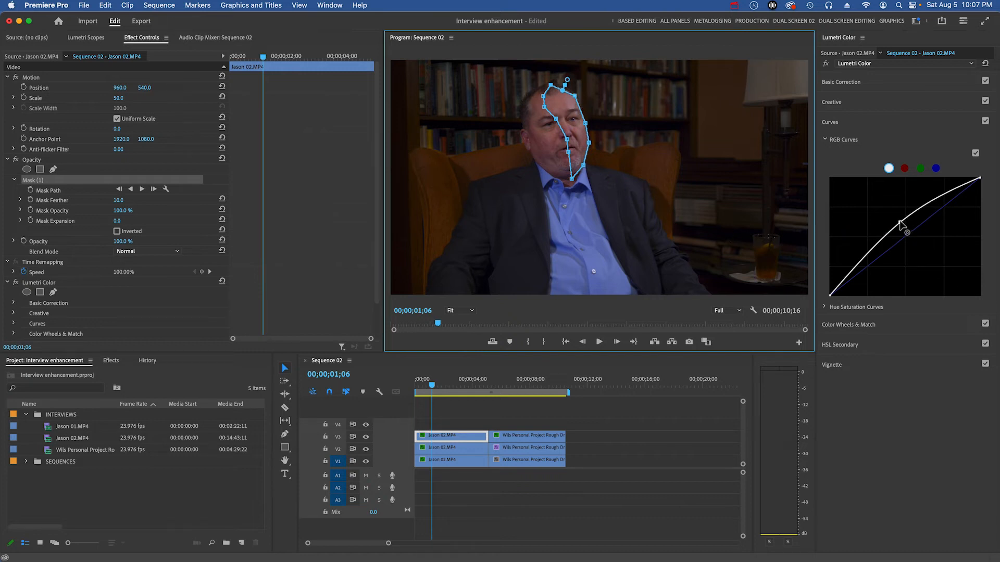
- Raise the RGB curve midpoint to brighten the face and adjust Mask Feather
{"action": "left_click_drag", "start_coordinate": [905, 231], "coordinate": [893, 220]}
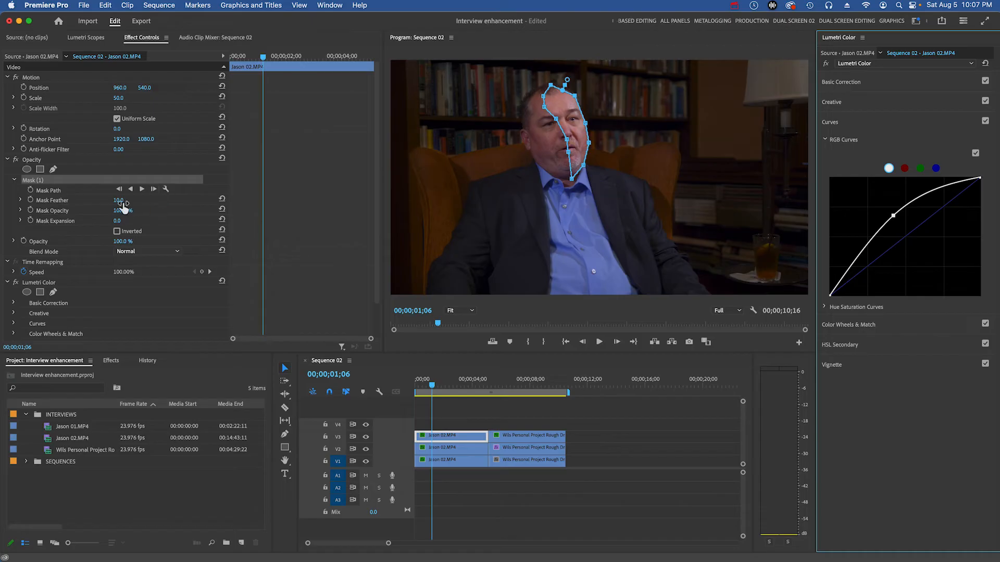
{"action": "left_click_drag", "start_coordinate": [127, 204], "coordinate": [119, 204]}
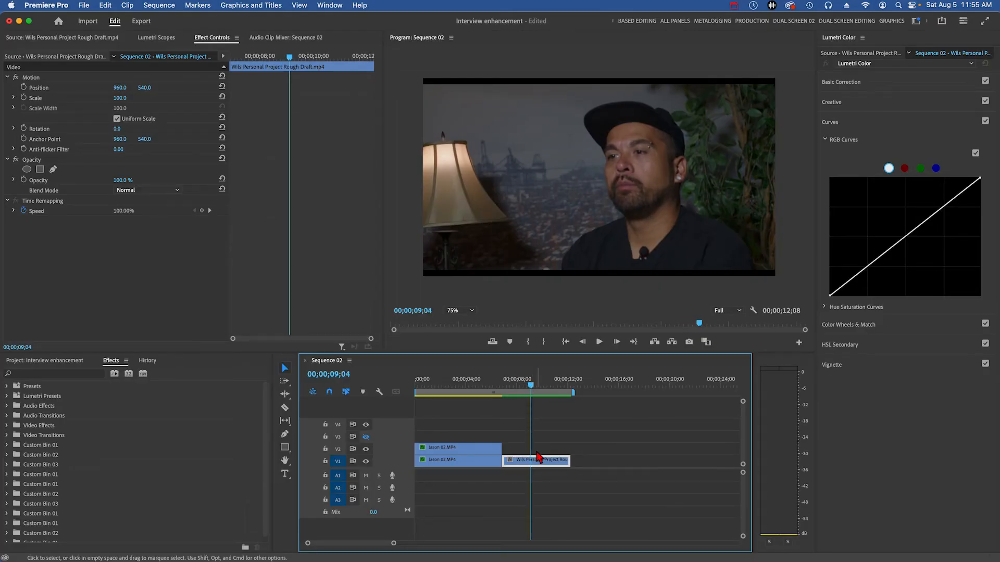
{"action": "mouse_move", "coordinate": [526, 462]}
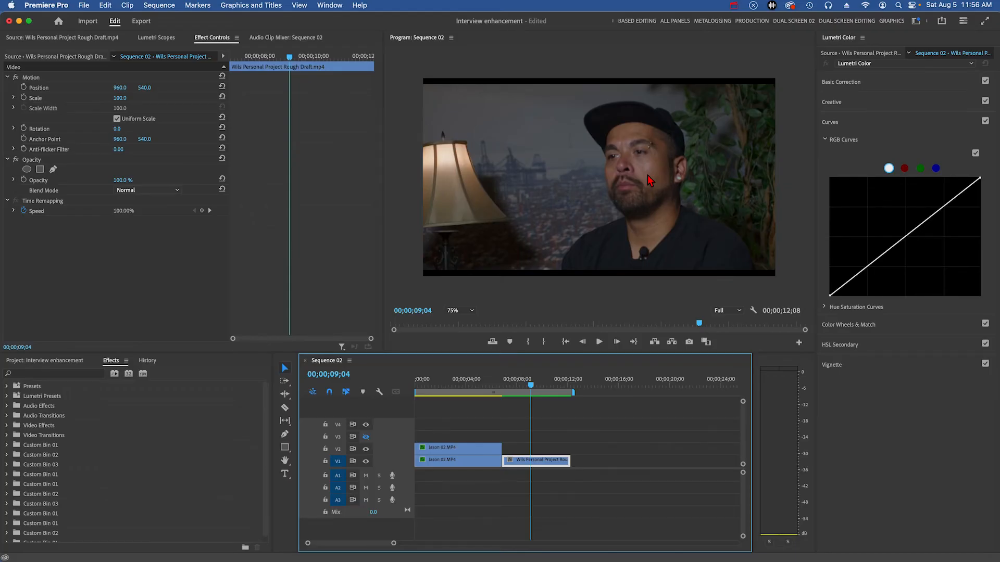
{"action": "mouse_move", "coordinate": [637, 215]}
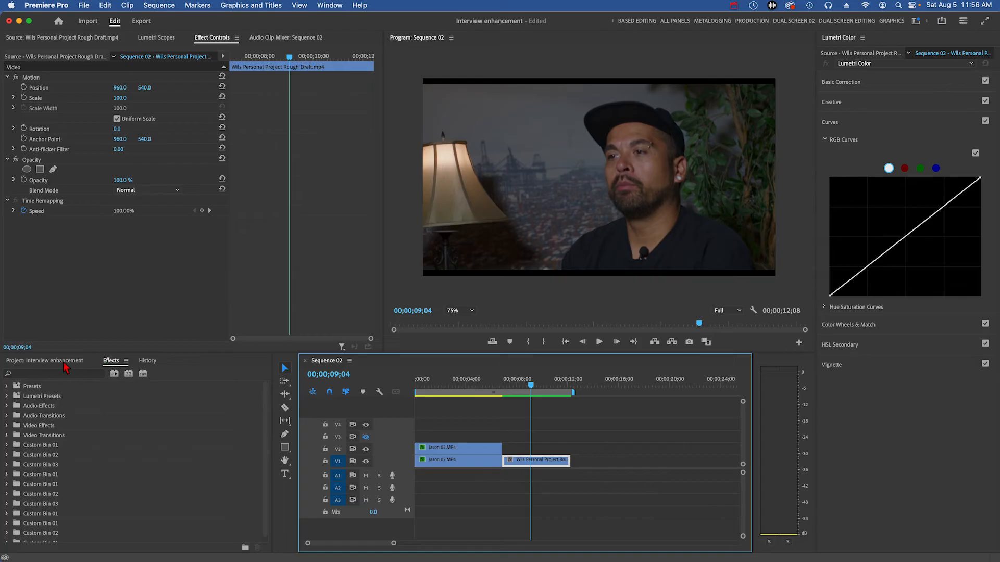
{"action": "mouse_move", "coordinate": [38, 464]}
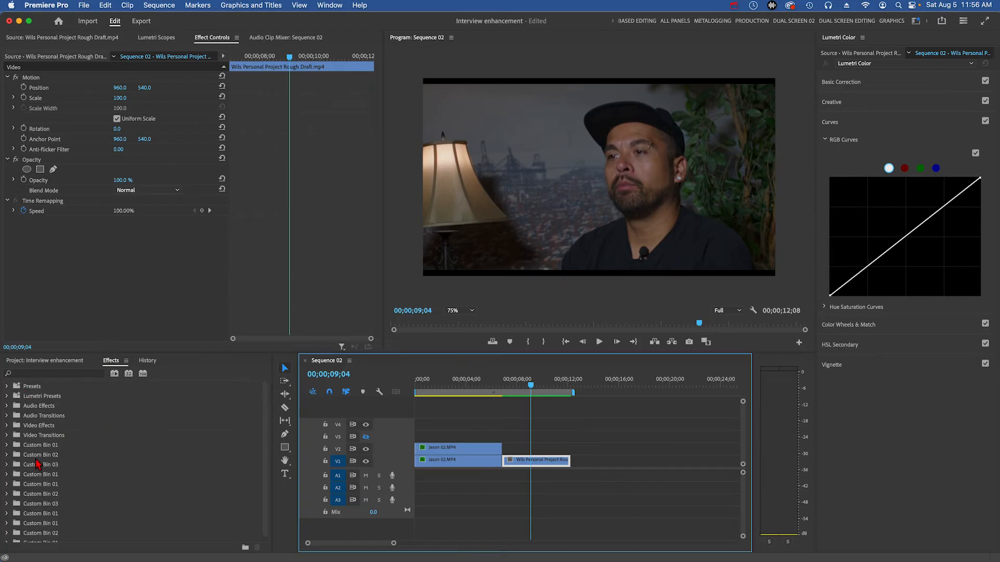
- Expand the Video Effects folder in the Effects panel
{"action": "left_click", "coordinate": [7, 426]}
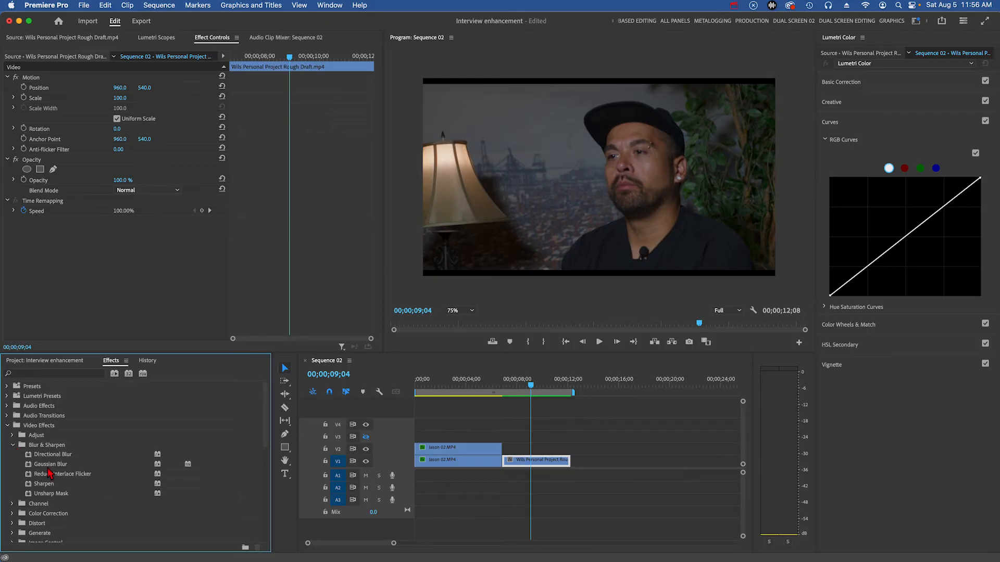
{"action": "mouse_move", "coordinate": [43, 485]}
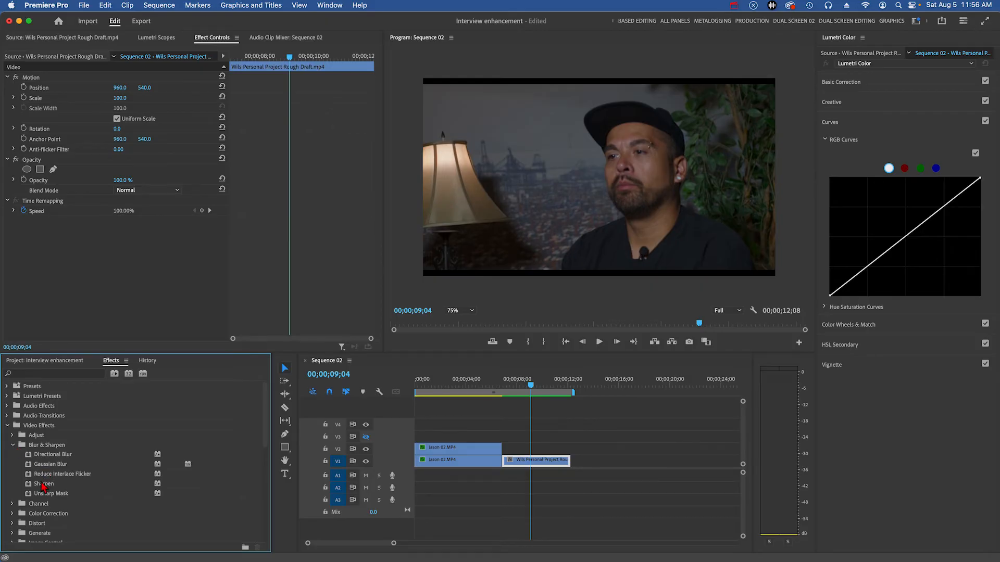
- Apply Sharpen to the capped man's clip and set Sharpen Amount to 51
{"action": "double_click", "coordinate": [44, 483]}
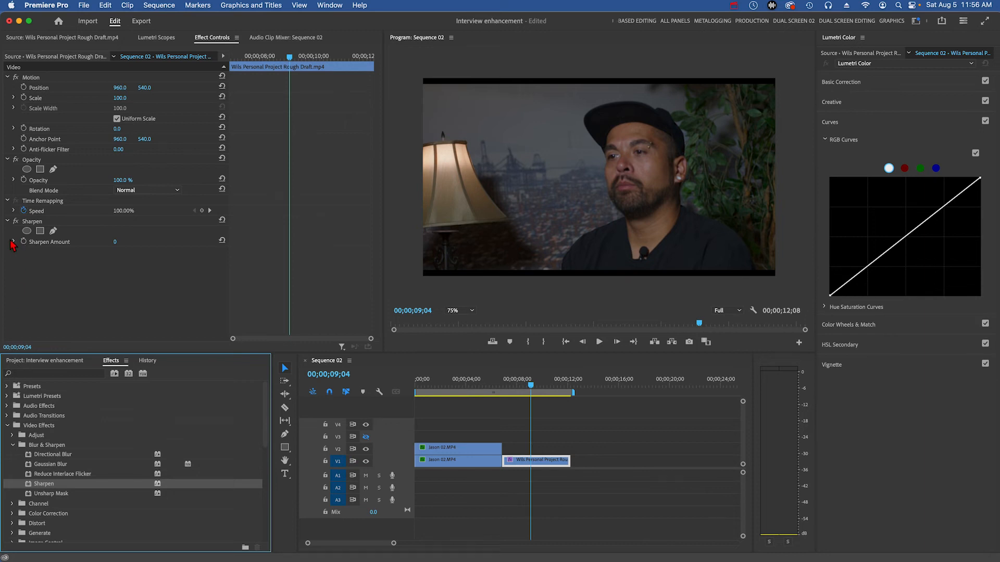
{"action": "left_click", "coordinate": [13, 241]}
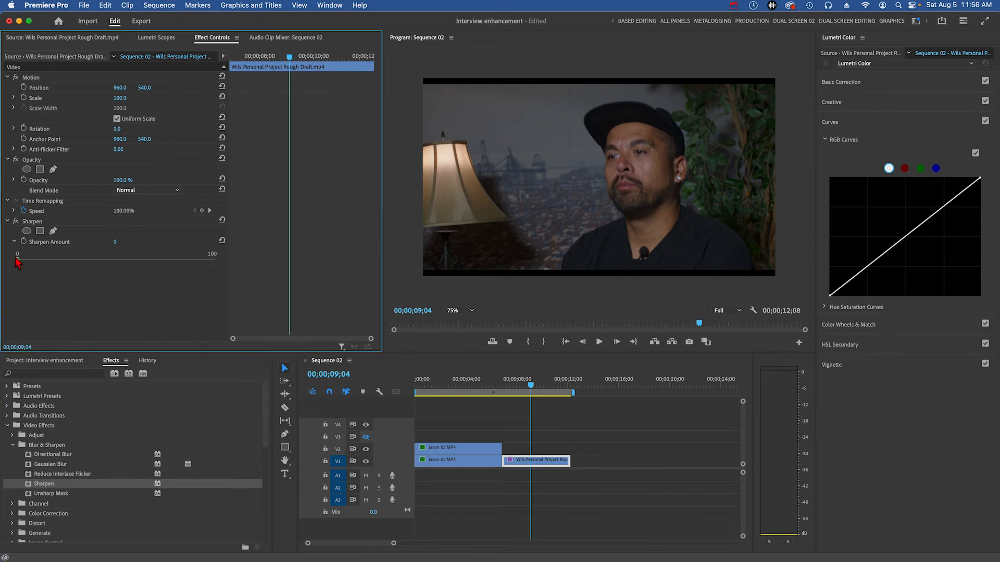
{"action": "left_click_drag", "start_coordinate": [17, 258], "coordinate": [46, 263]}
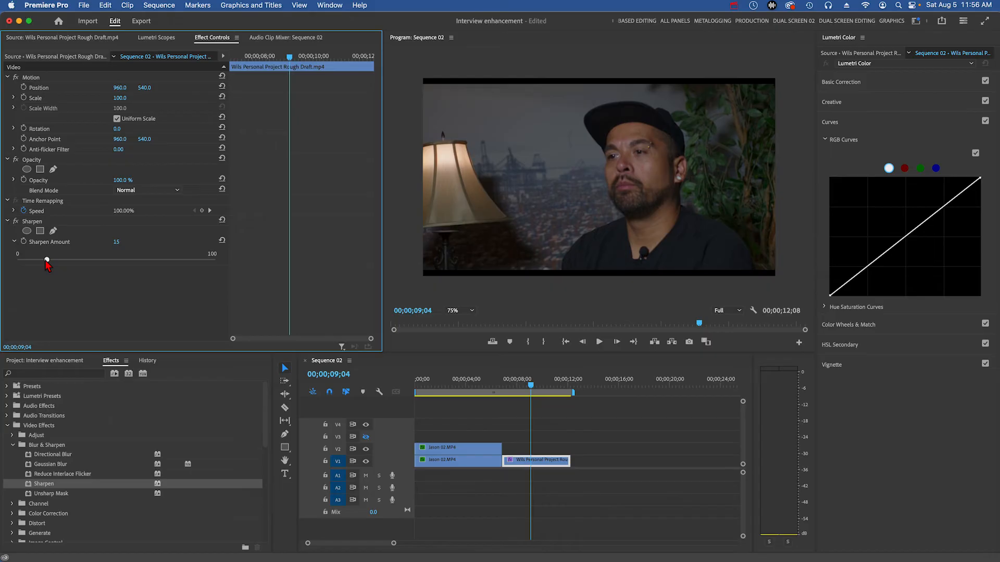
{"action": "left_click_drag", "start_coordinate": [46, 263], "coordinate": [99, 264]}
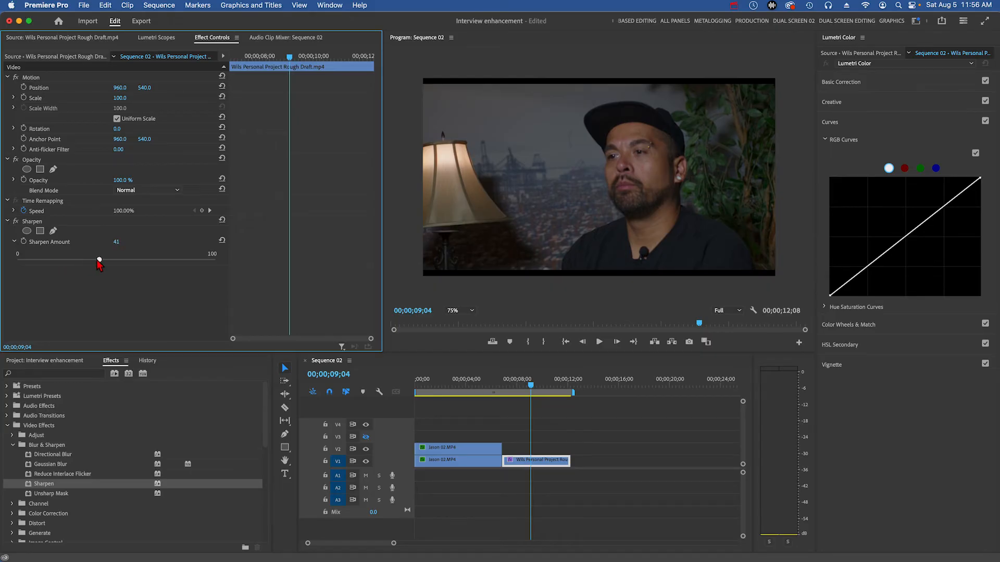
{"action": "left_click_drag", "start_coordinate": [99, 261], "coordinate": [216, 261]}
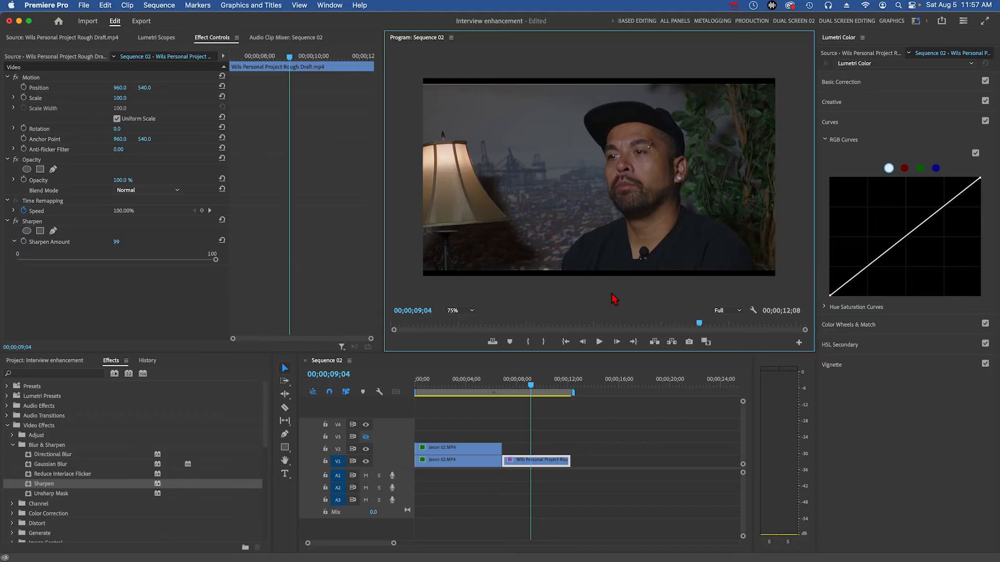
{"action": "mouse_move", "coordinate": [216, 260]}
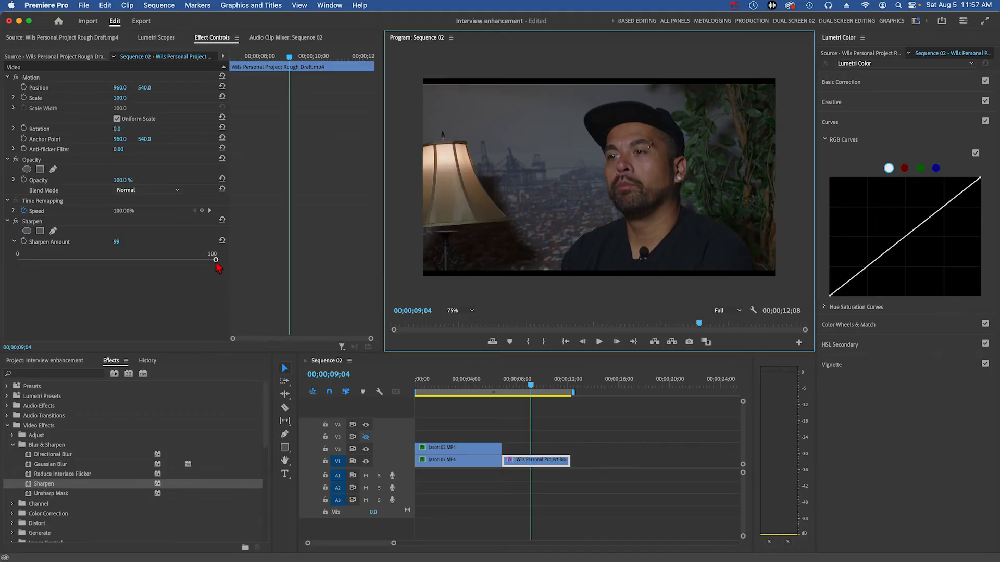
{"action": "left_click_drag", "start_coordinate": [215, 259], "coordinate": [121, 260]}
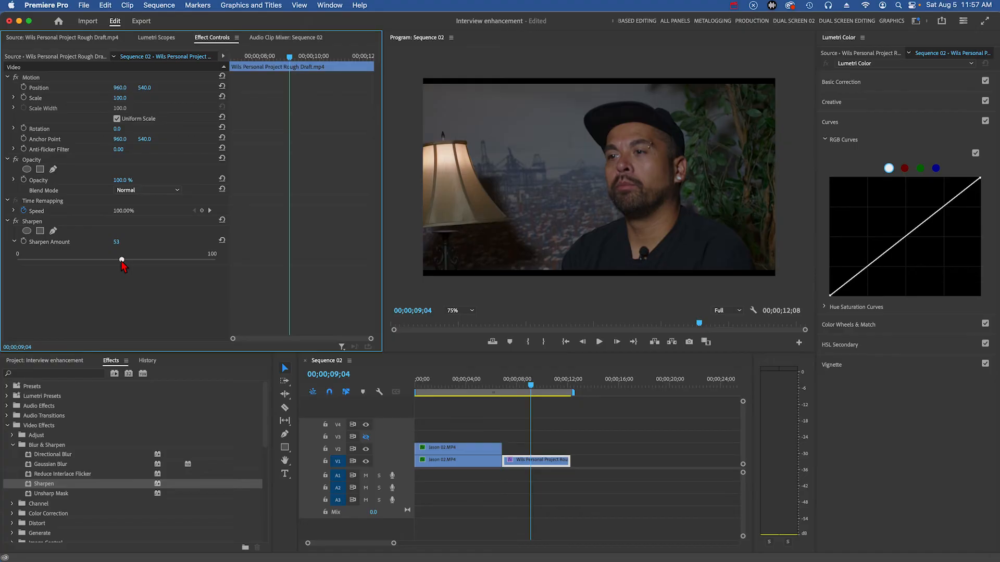
{"action": "left_click_drag", "start_coordinate": [122, 261], "coordinate": [118, 260]}
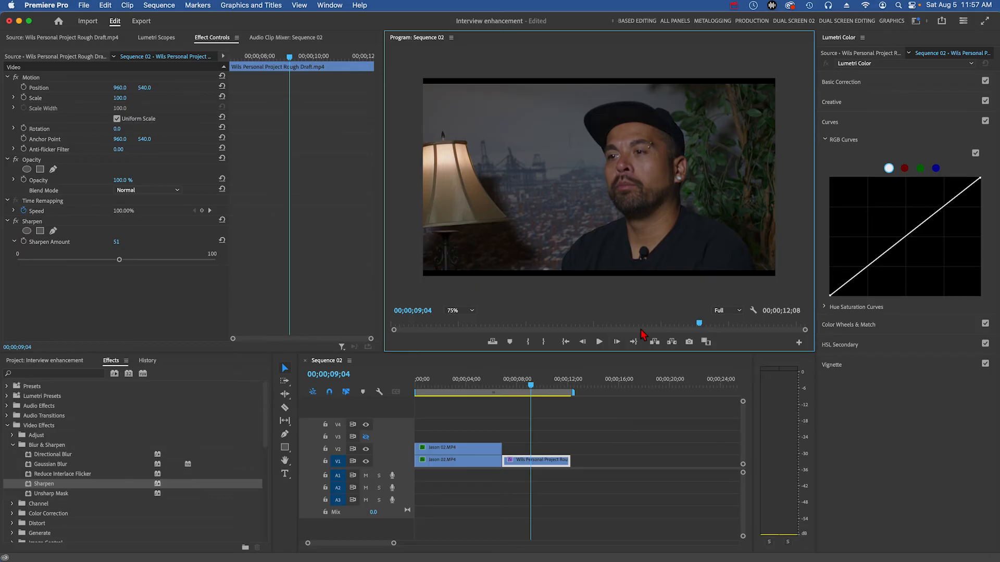
{"action": "mouse_move", "coordinate": [555, 350]}
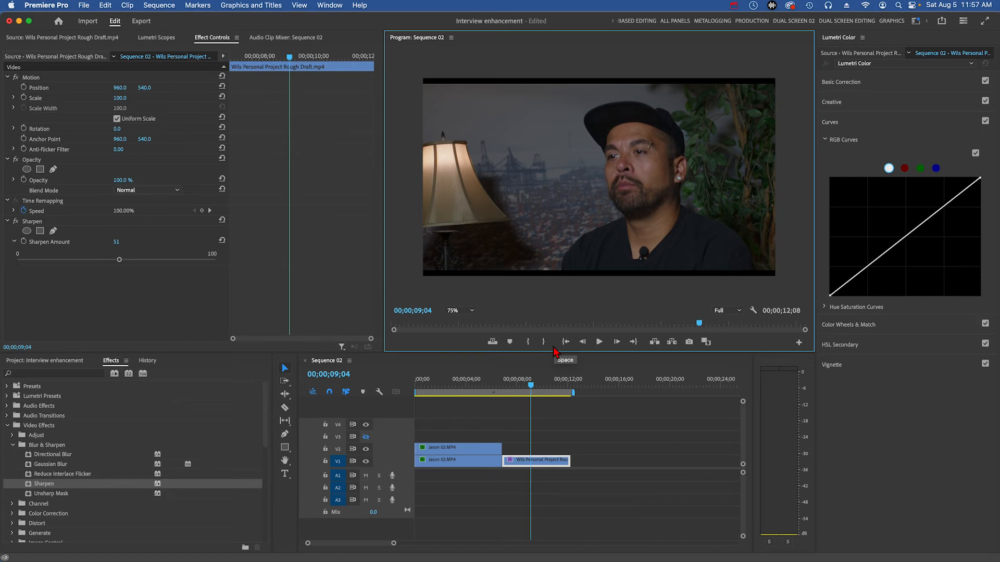
{"action": "mouse_move", "coordinate": [554, 352]}
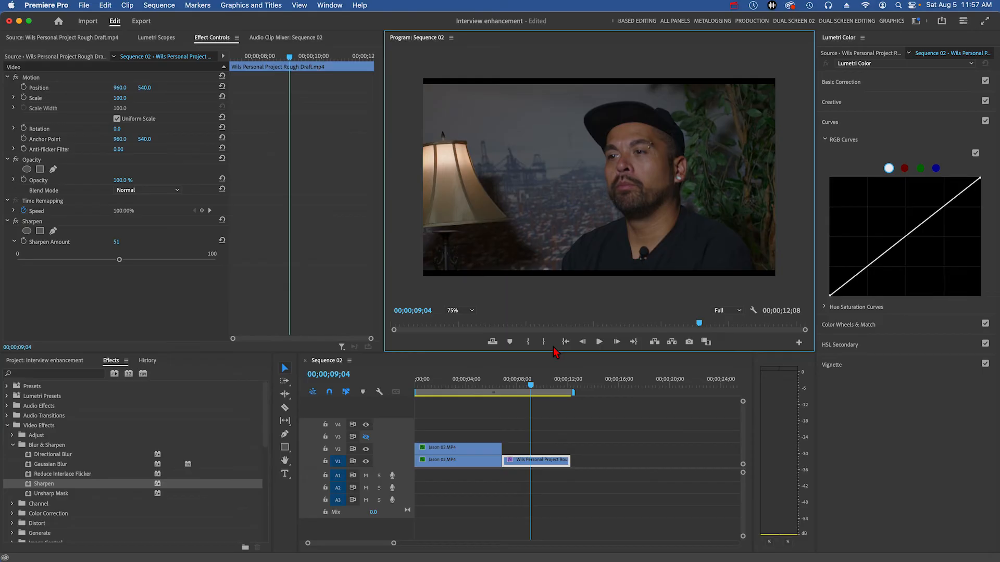
{"action": "mouse_move", "coordinate": [579, 324]}
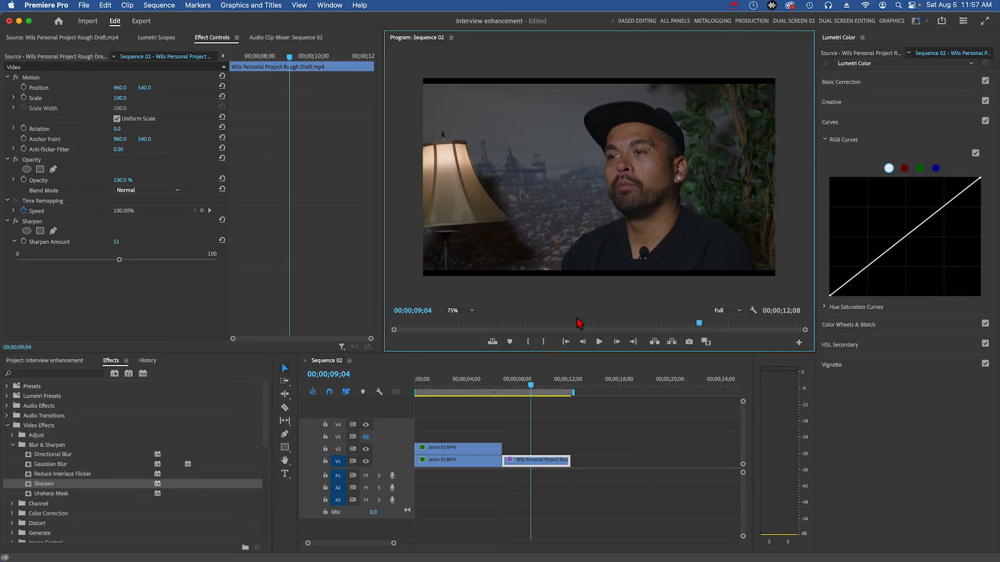
{"action": "mouse_move", "coordinate": [494, 177]}
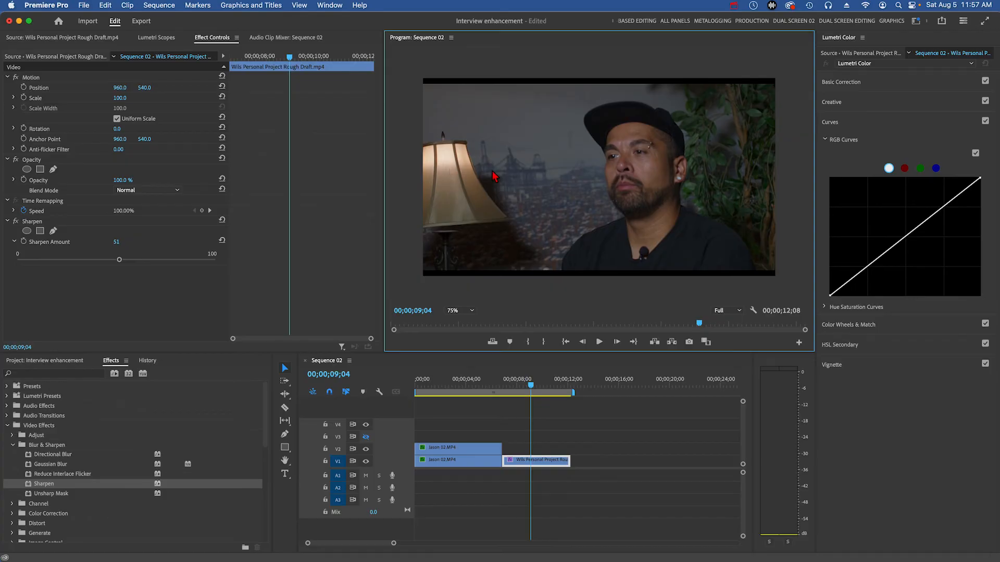
{"action": "mouse_move", "coordinate": [579, 191]}
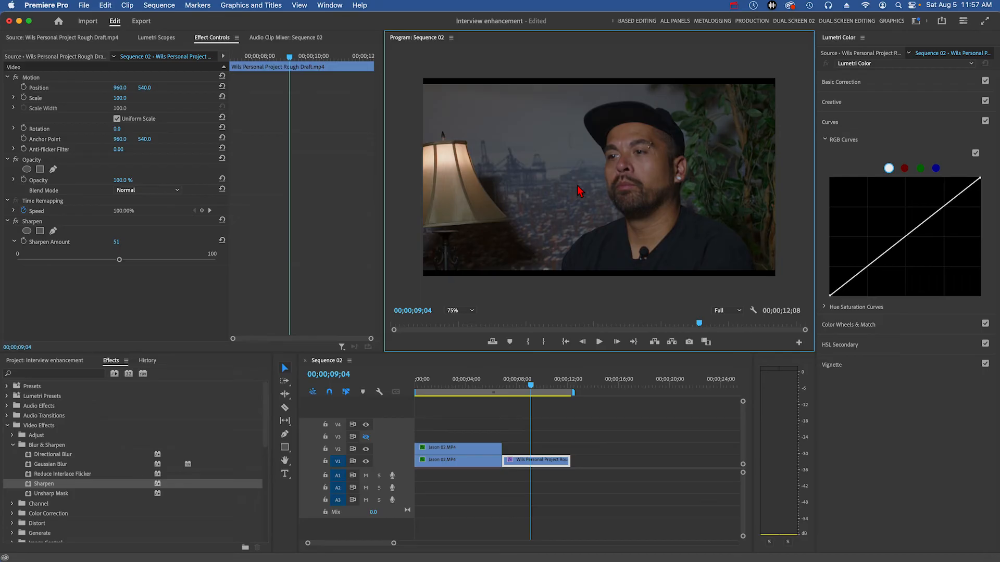
{"action": "mouse_move", "coordinate": [574, 215]}
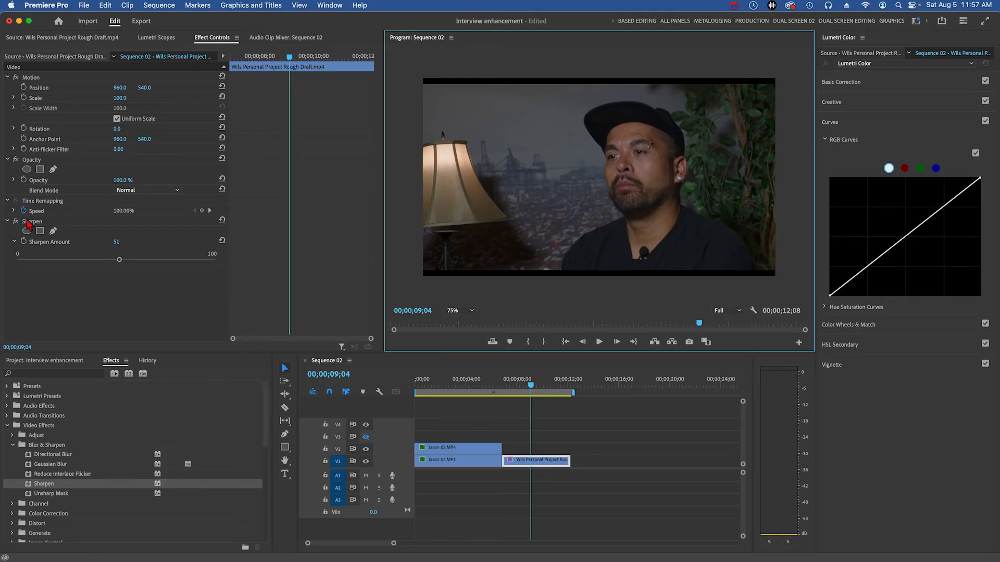
- Set the Sharpen amount on the masked upper copy to 37
{"action": "left_click", "coordinate": [31, 221]}
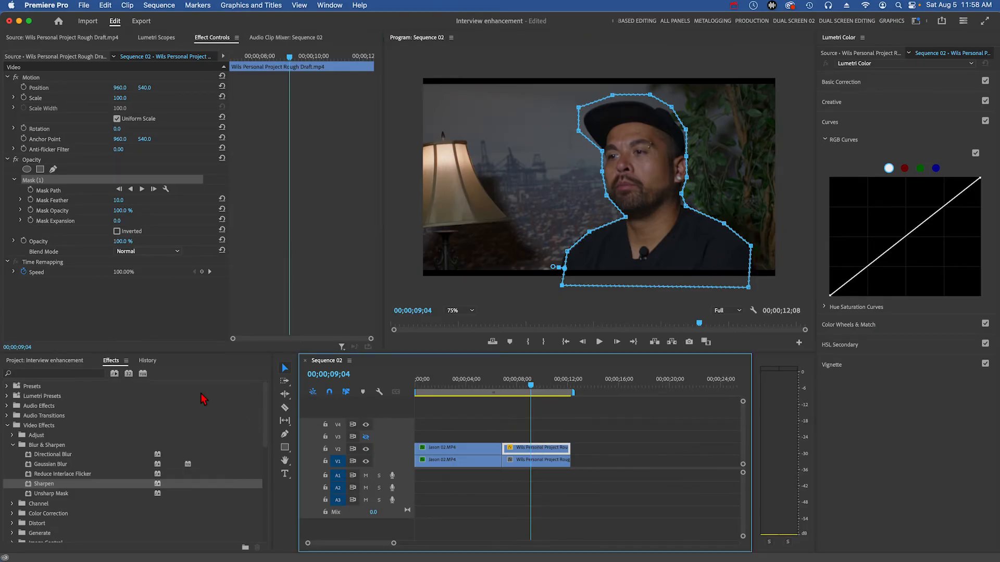
{"action": "mouse_move", "coordinate": [37, 480]}
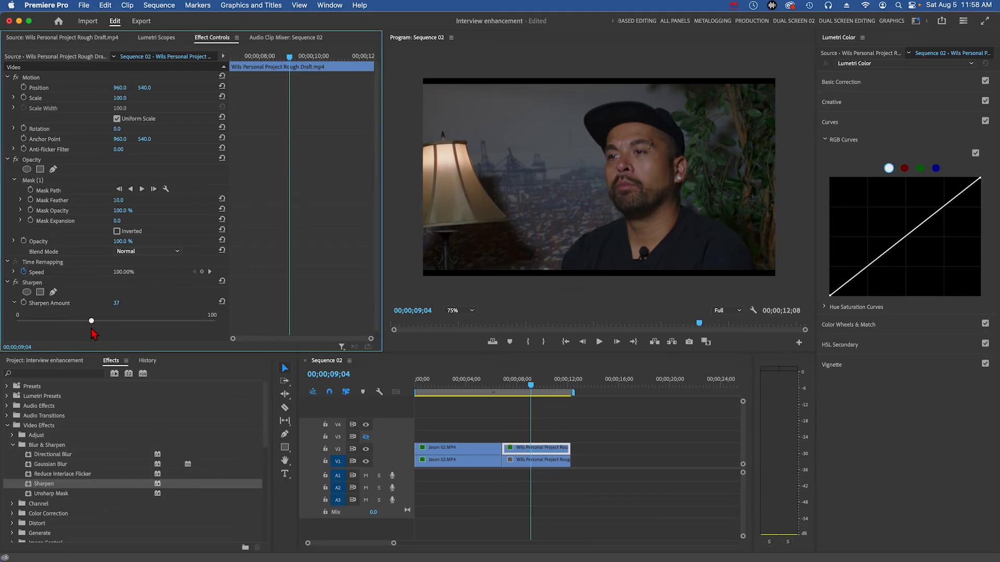
{"action": "left_click_drag", "start_coordinate": [91, 321], "coordinate": [117, 321]}
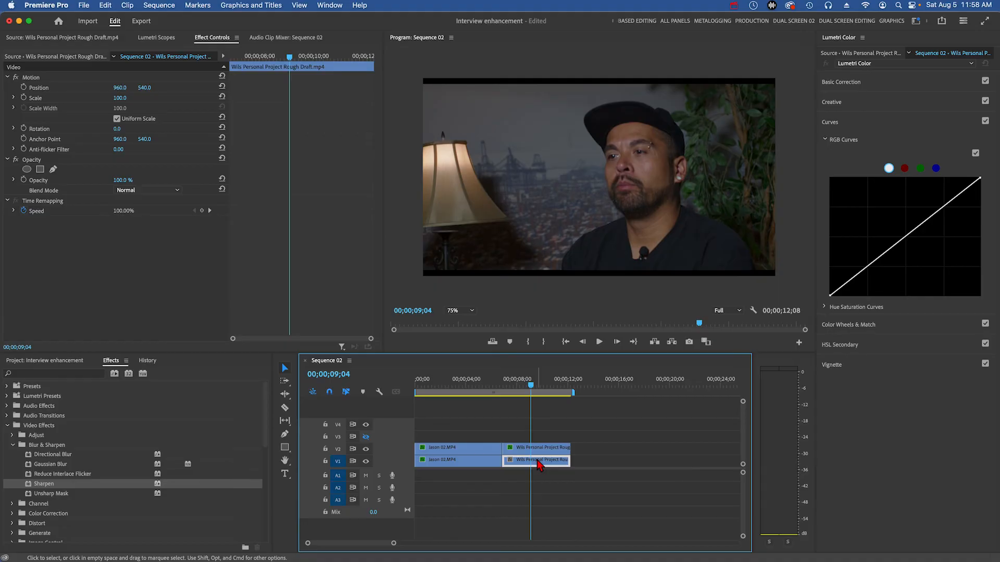
{"action": "mouse_move", "coordinate": [48, 475]}
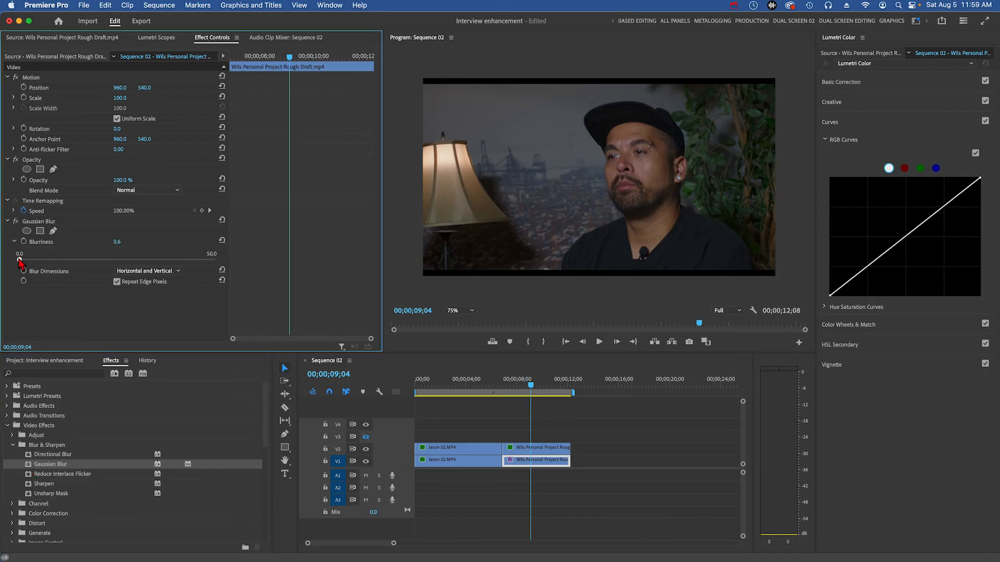
- Set Gaussian Blur Blurriness on the lower V1 clip to about 23.3
{"action": "left_click_drag", "start_coordinate": [20, 260], "coordinate": [81, 259]}
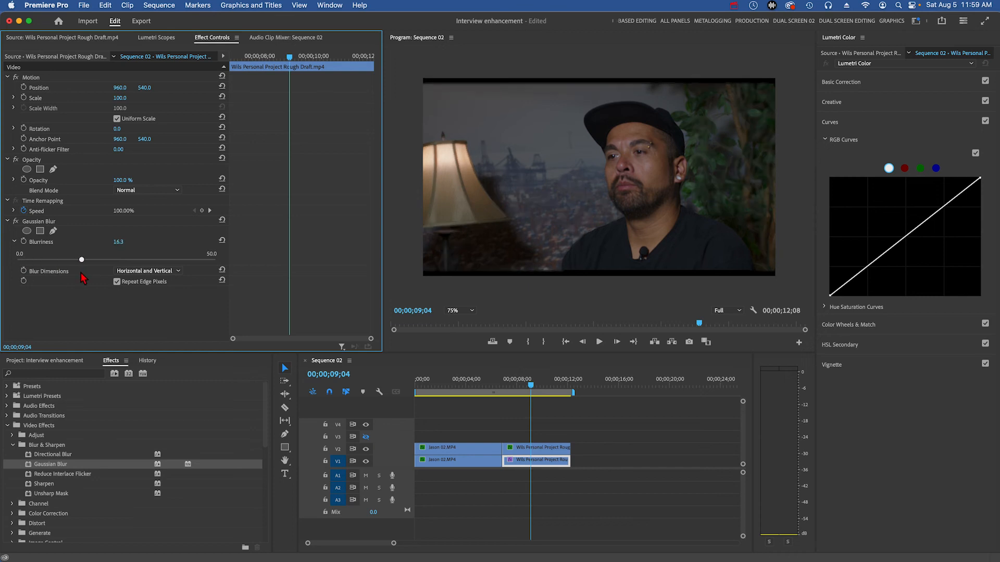
{"action": "left_click_drag", "start_coordinate": [82, 259], "coordinate": [89, 258]}
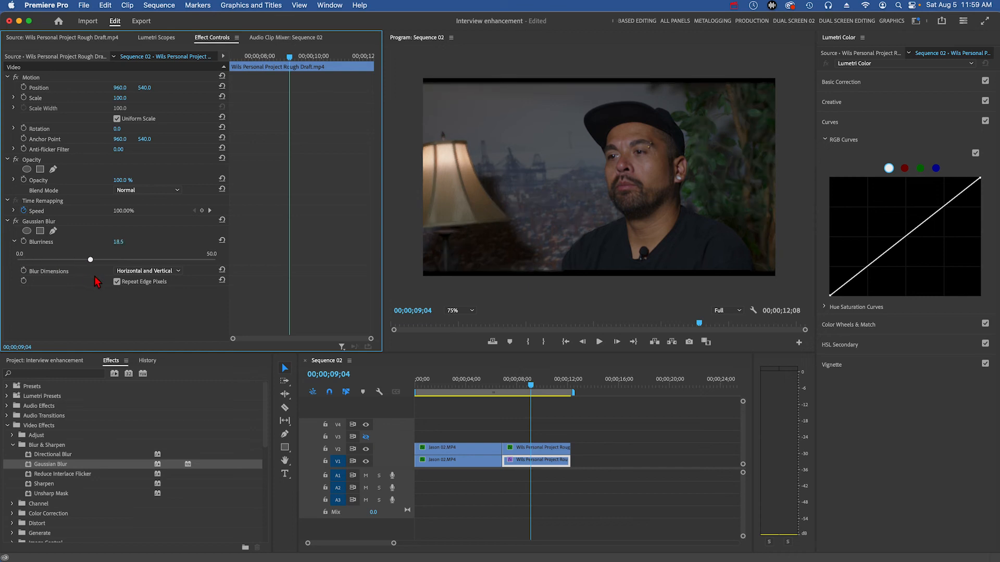
{"action": "left_click_drag", "start_coordinate": [90, 260], "coordinate": [216, 259]}
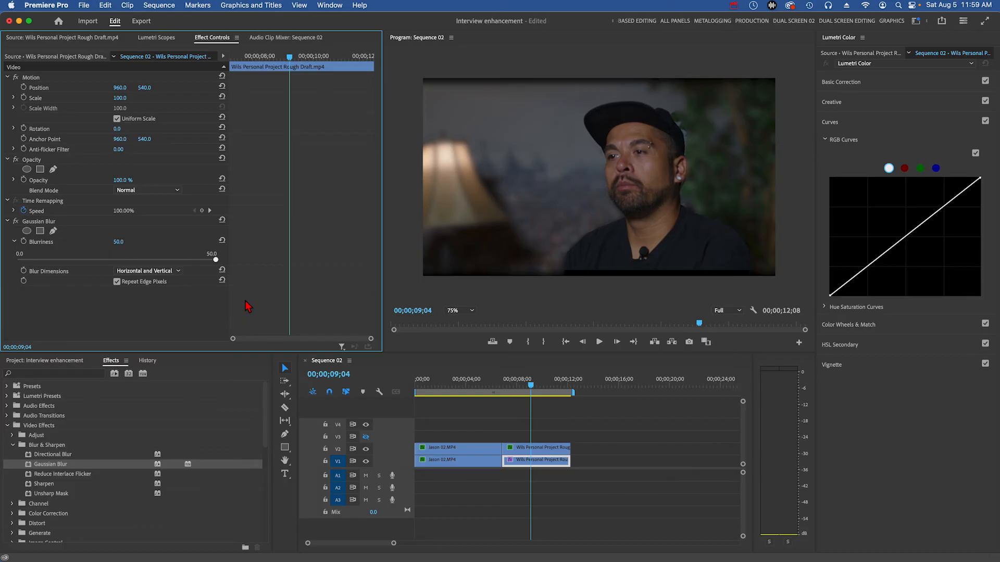
{"action": "left_click_drag", "start_coordinate": [215, 259], "coordinate": [209, 259]}
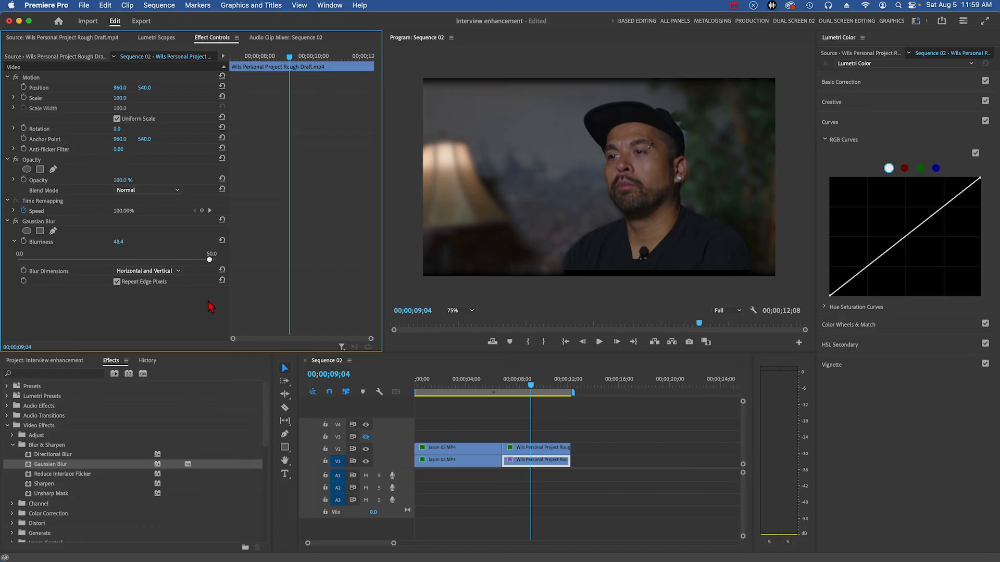
{"action": "left_click_drag", "start_coordinate": [209, 259], "coordinate": [120, 259]}
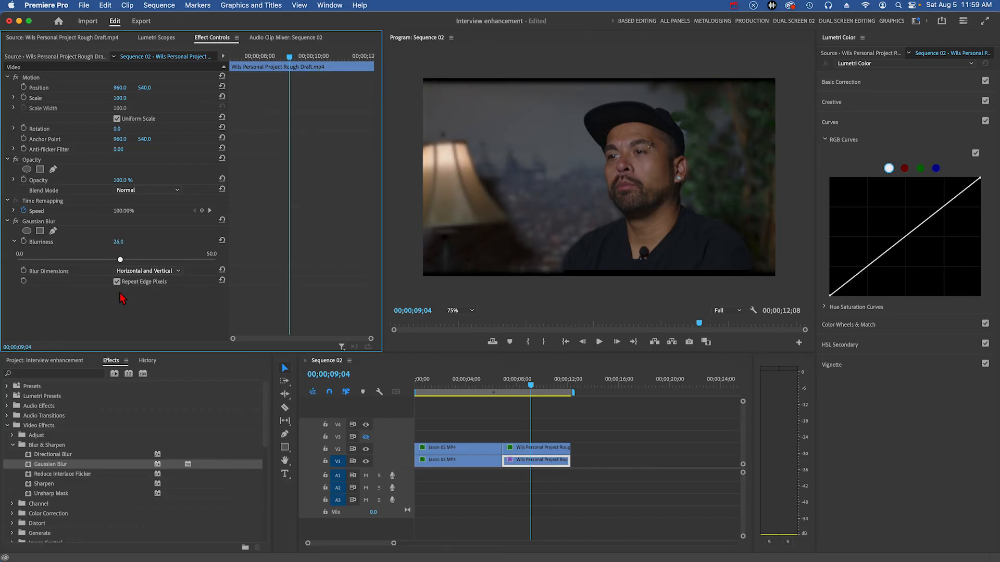
{"action": "left_click_drag", "start_coordinate": [120, 259], "coordinate": [109, 259]}
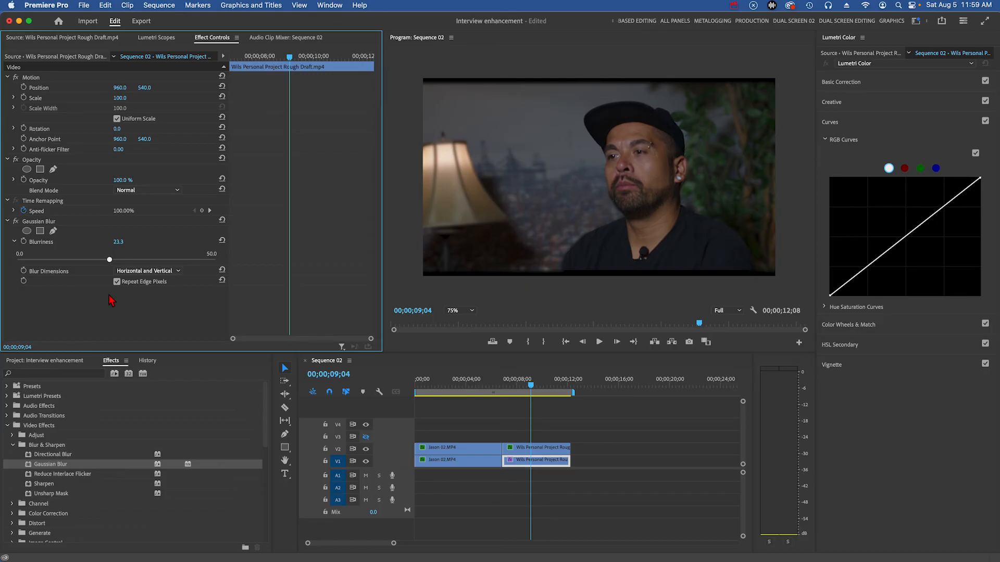
{"action": "left_click_drag", "start_coordinate": [110, 259], "coordinate": [105, 259]}
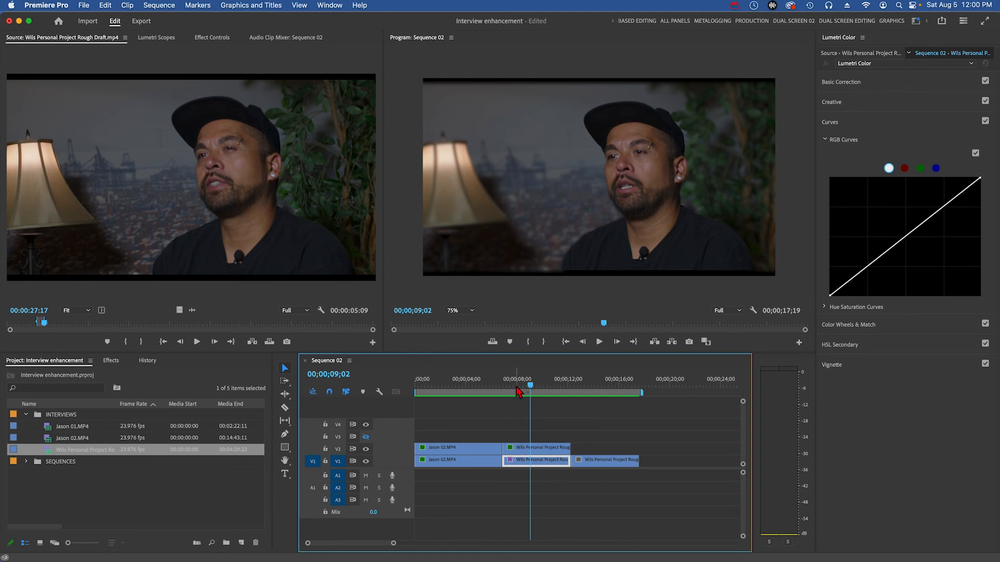
- Give Jason 02.MP4 a Lumetri Vignette Amount of -1.1
{"action": "left_click", "coordinate": [467, 378]}
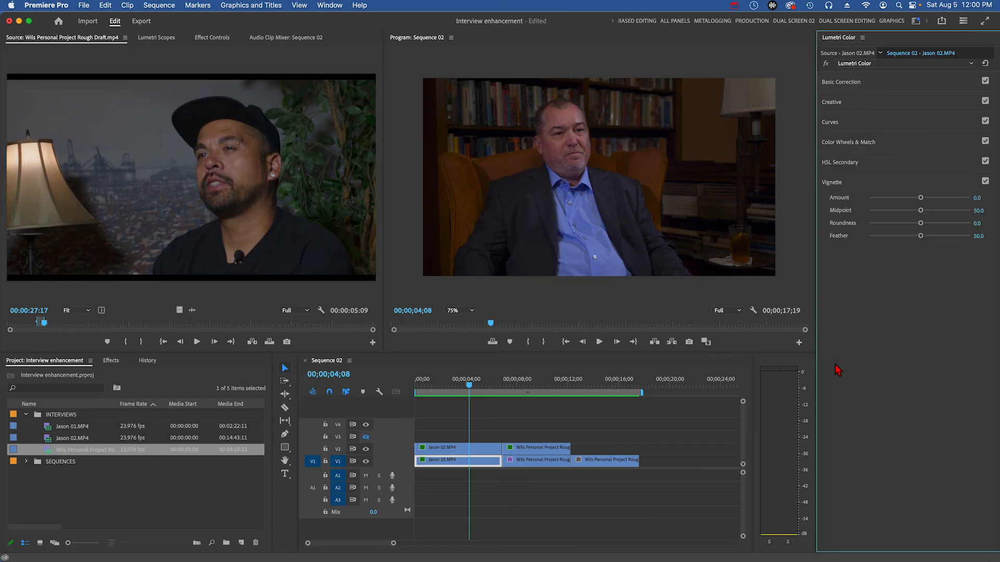
{"action": "mouse_move", "coordinate": [854, 212]}
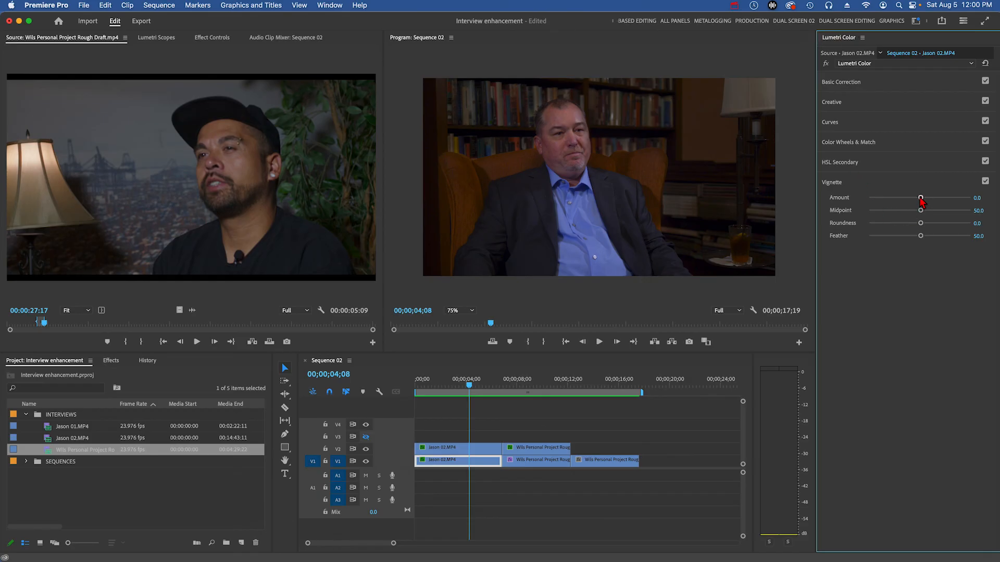
{"action": "left_click_drag", "start_coordinate": [920, 200], "coordinate": [901, 200]}
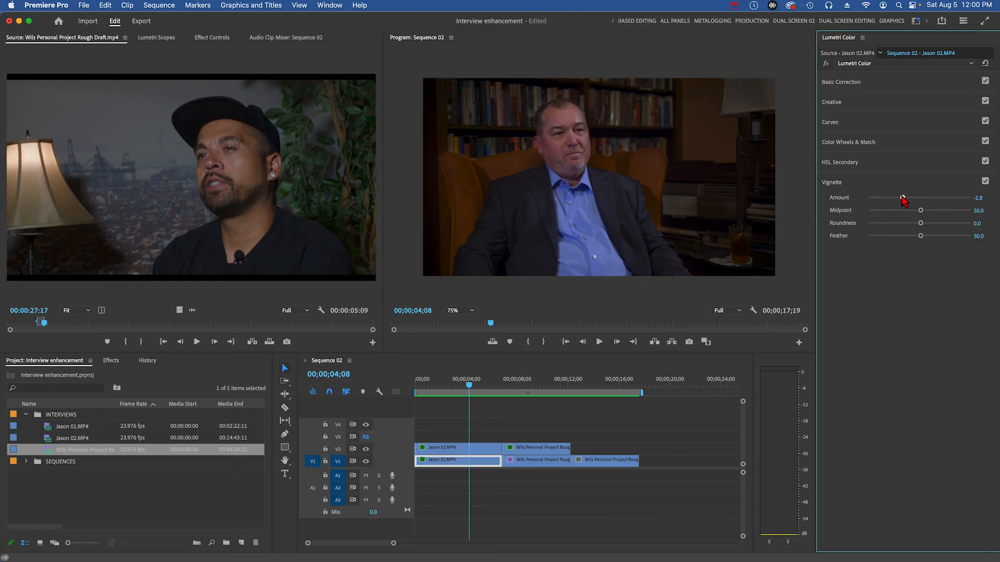
{"action": "left_click_drag", "start_coordinate": [905, 197], "coordinate": [903, 198]}
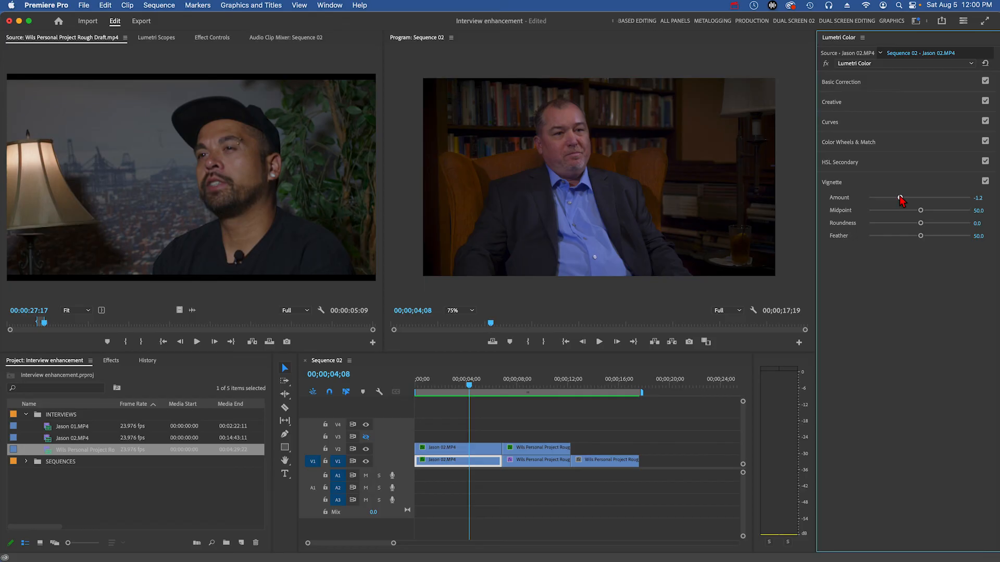
{"action": "left_click_drag", "start_coordinate": [900, 198], "coordinate": [902, 197]}
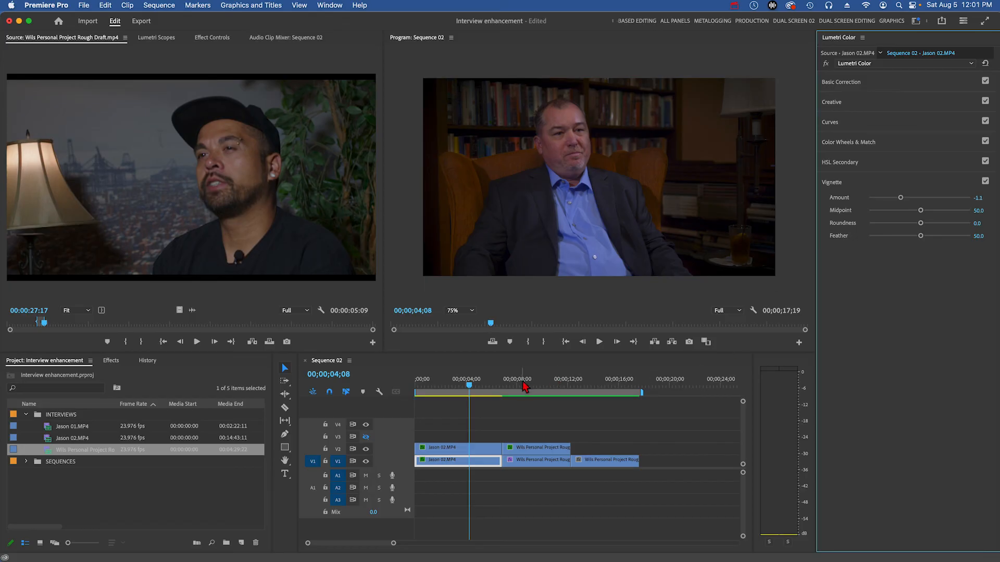
{"action": "left_click", "coordinate": [535, 459]}
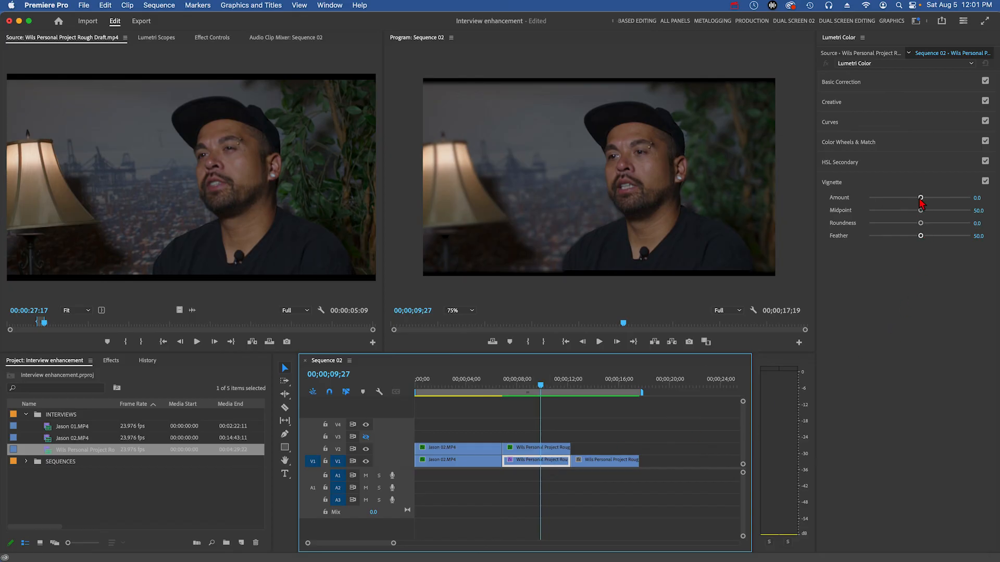
- Set the Wils Personal Project clip's Lumetri Vignette Amount to -1.8
{"action": "left_click_drag", "start_coordinate": [919, 198], "coordinate": [895, 197]}
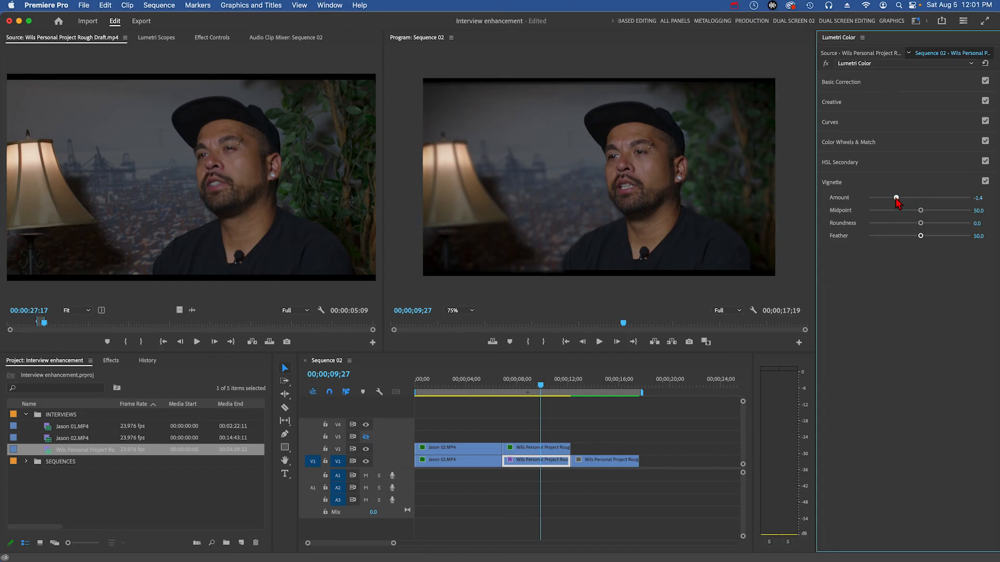
{"action": "left_click_drag", "start_coordinate": [896, 197], "coordinate": [889, 198]}
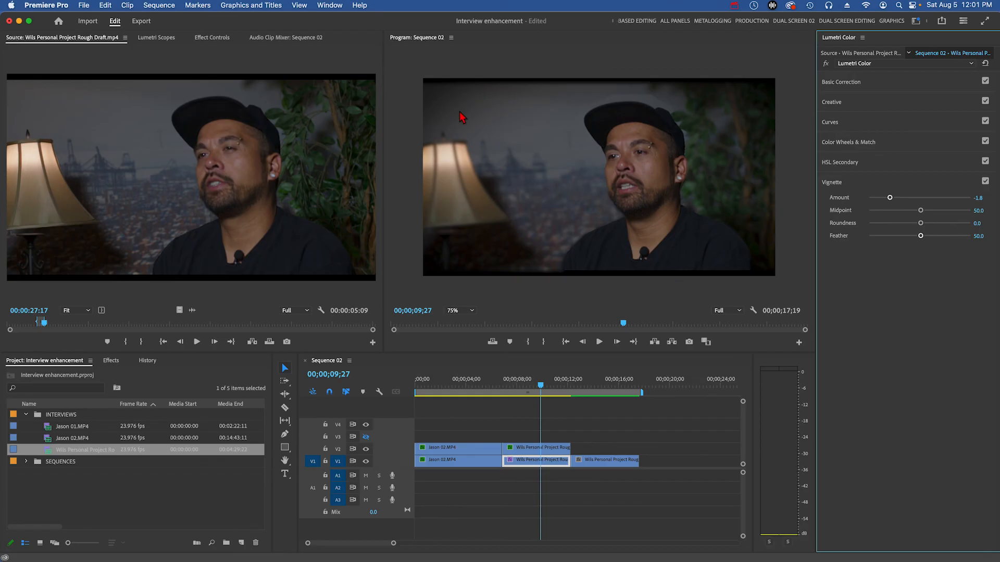